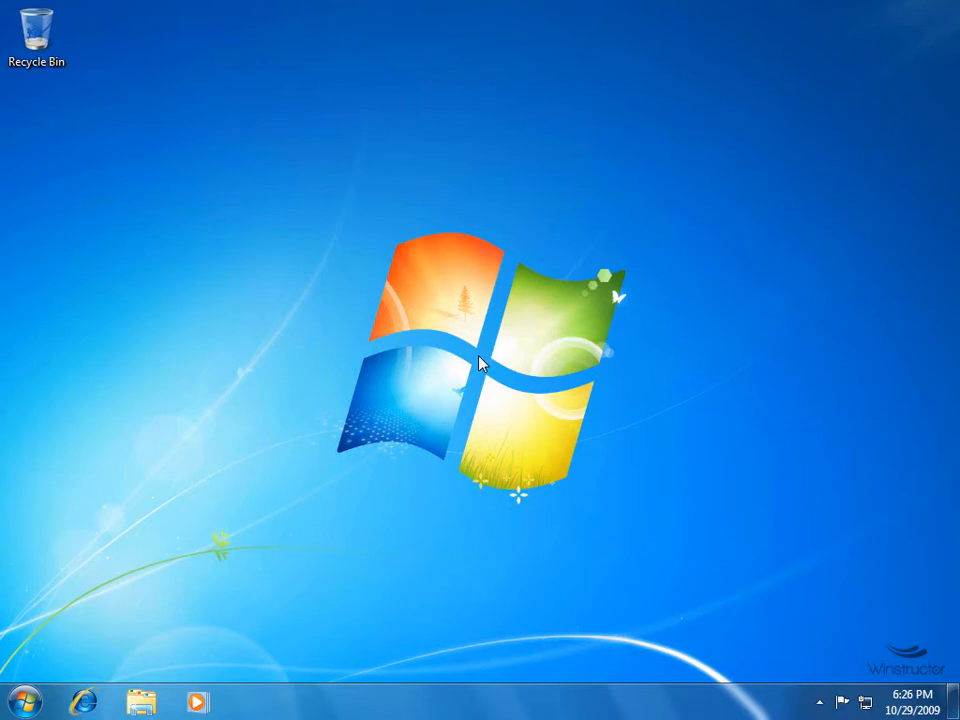
Open Control Panel from the Start menu and go to the User Accounts category.
left_click(25, 700)
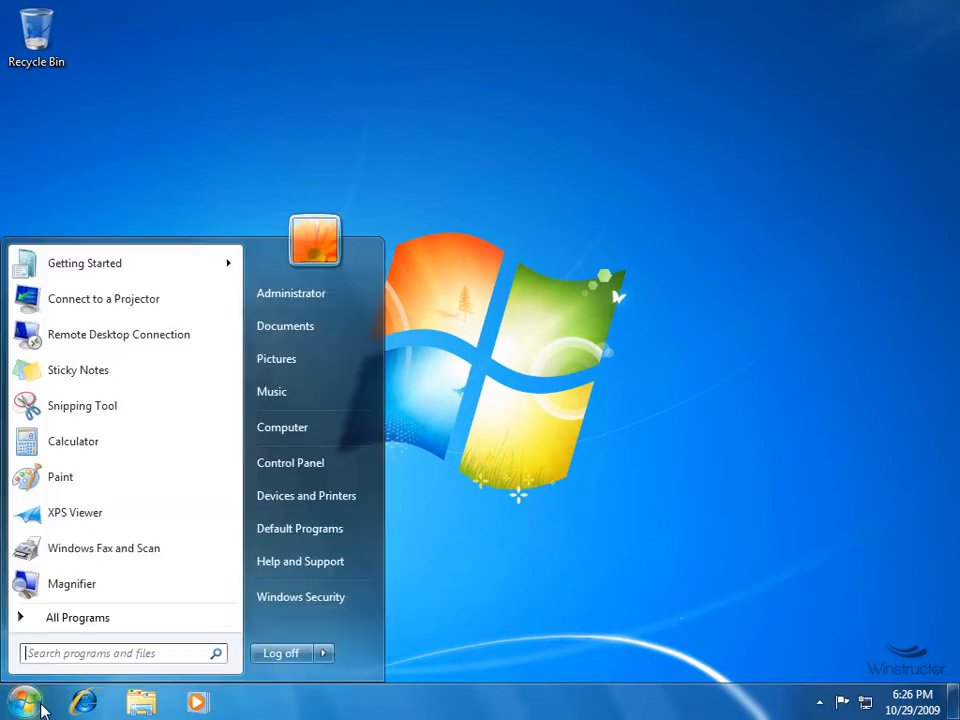
mouse_move(314, 462)
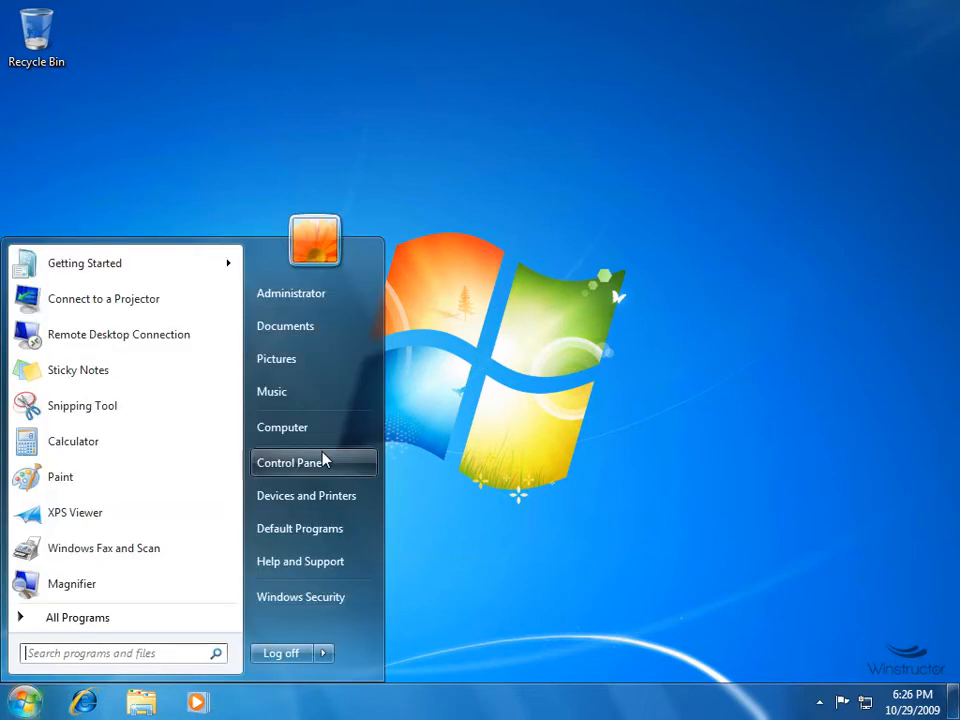
left_click(291, 462)
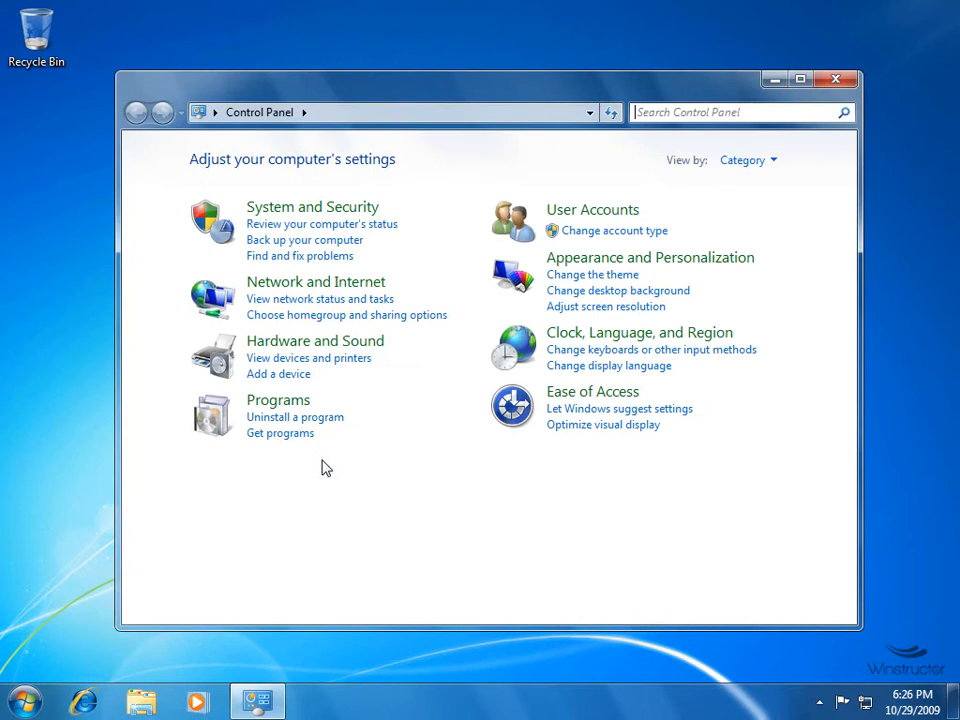
left_click(592, 209)
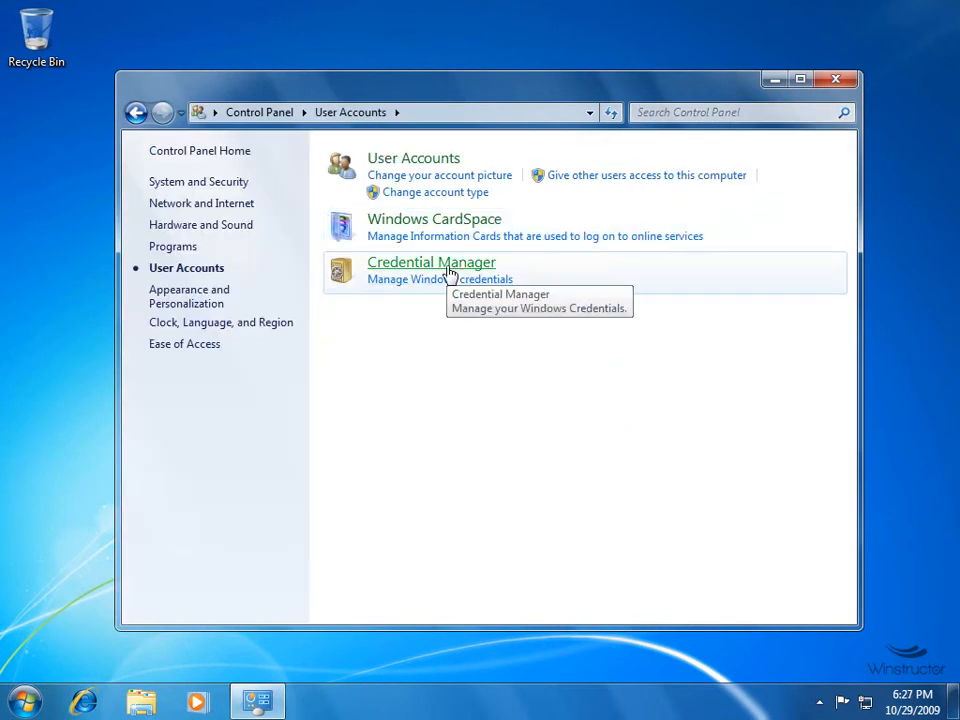
mouse_move(448, 272)
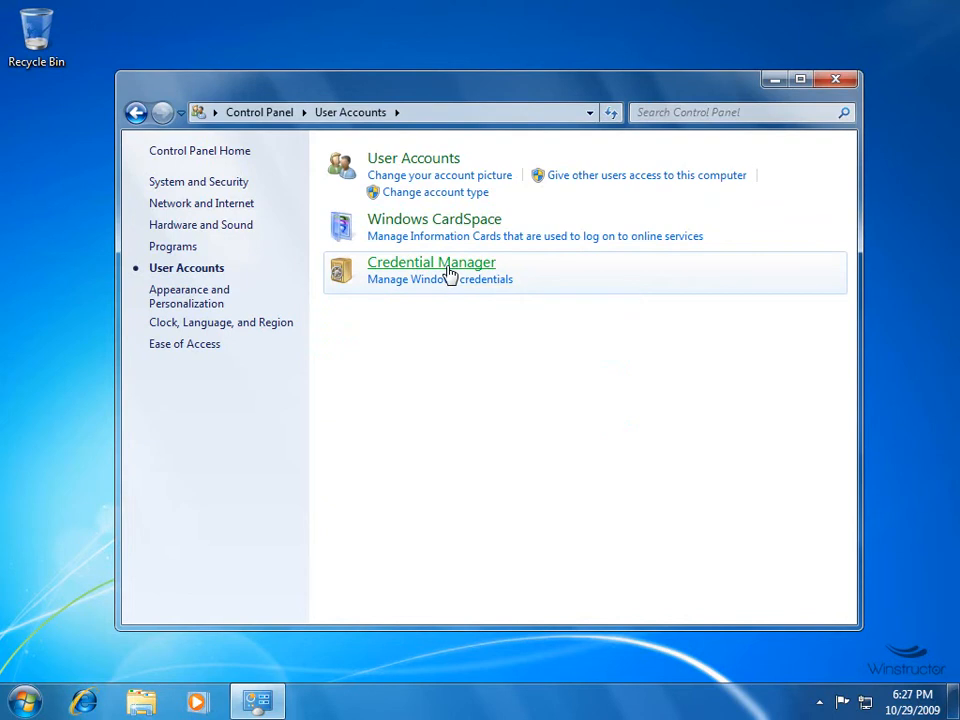
Open Credential Manager to view the Windows Vault, which has no stored credentials.
left_click(431, 262)
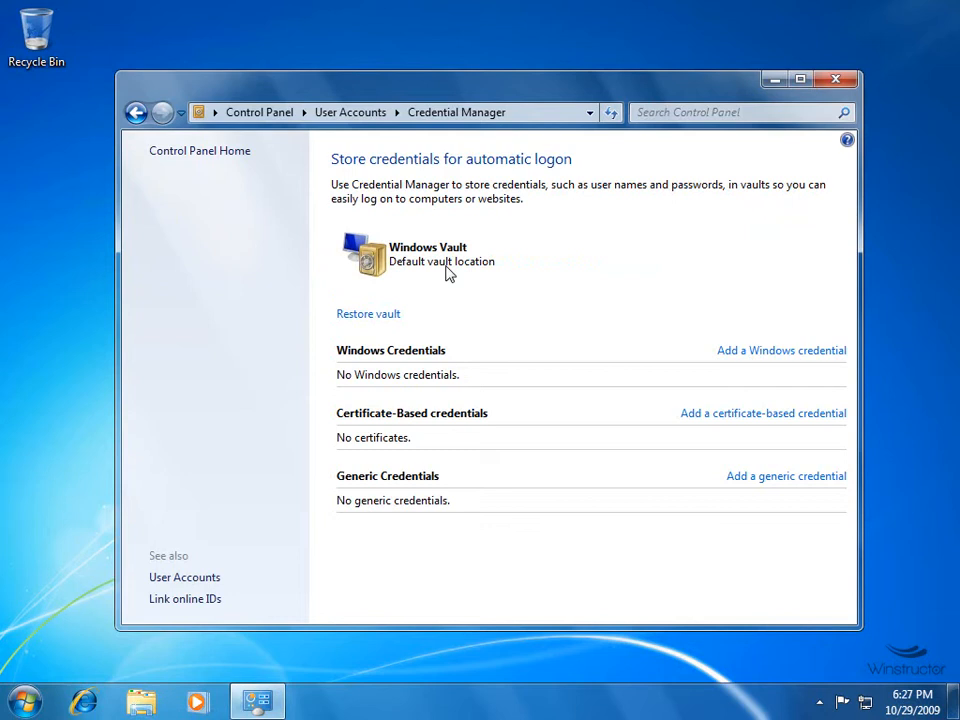
mouse_move(568, 278)
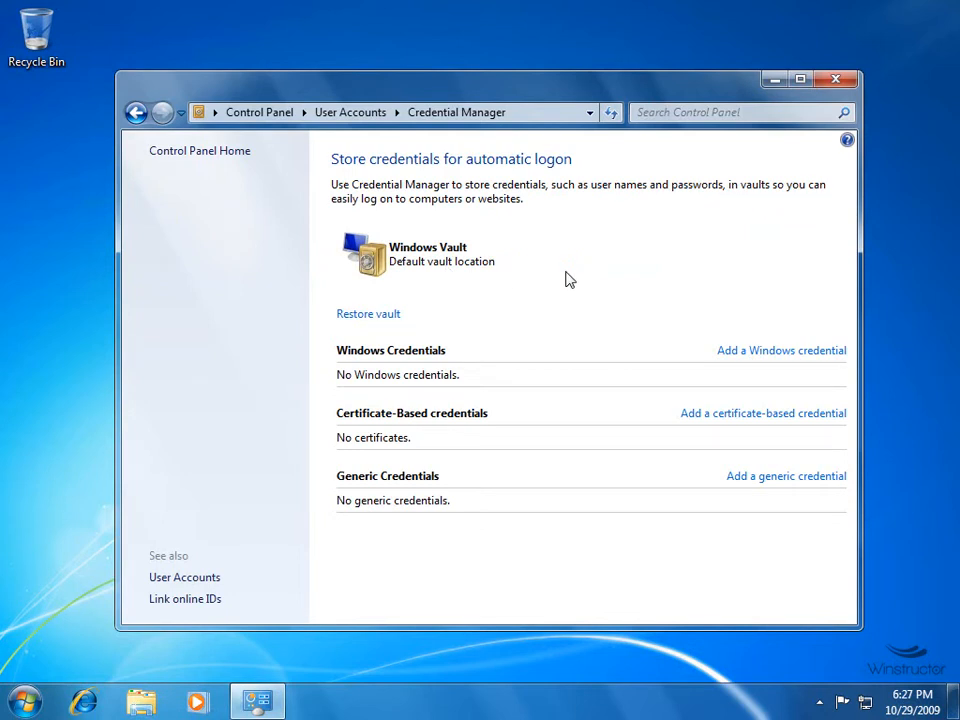
mouse_move(803, 374)
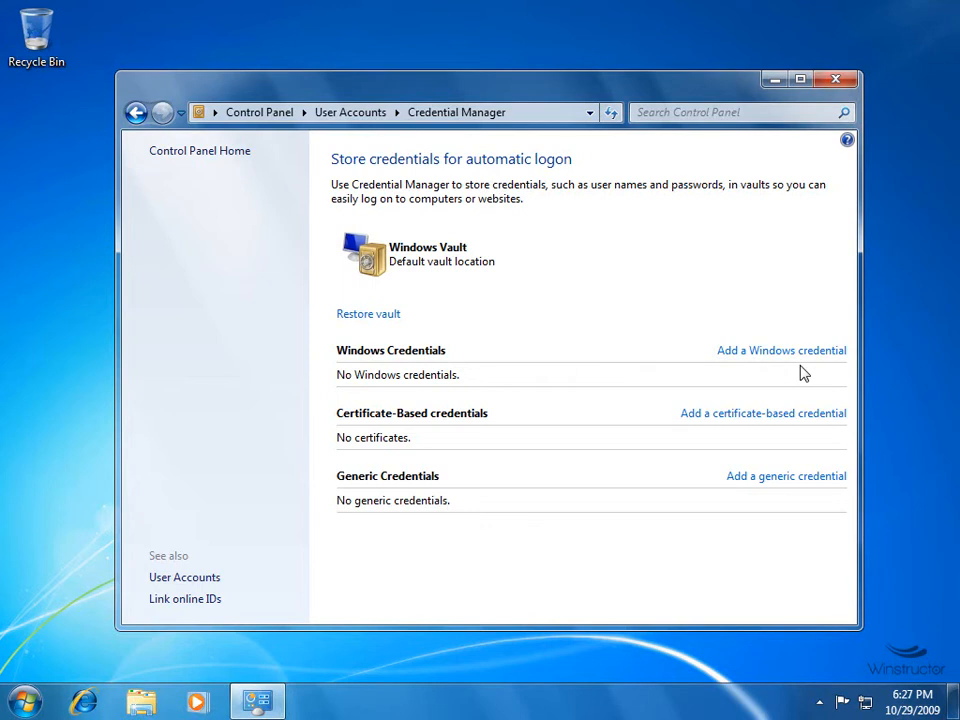
mouse_move(781, 350)
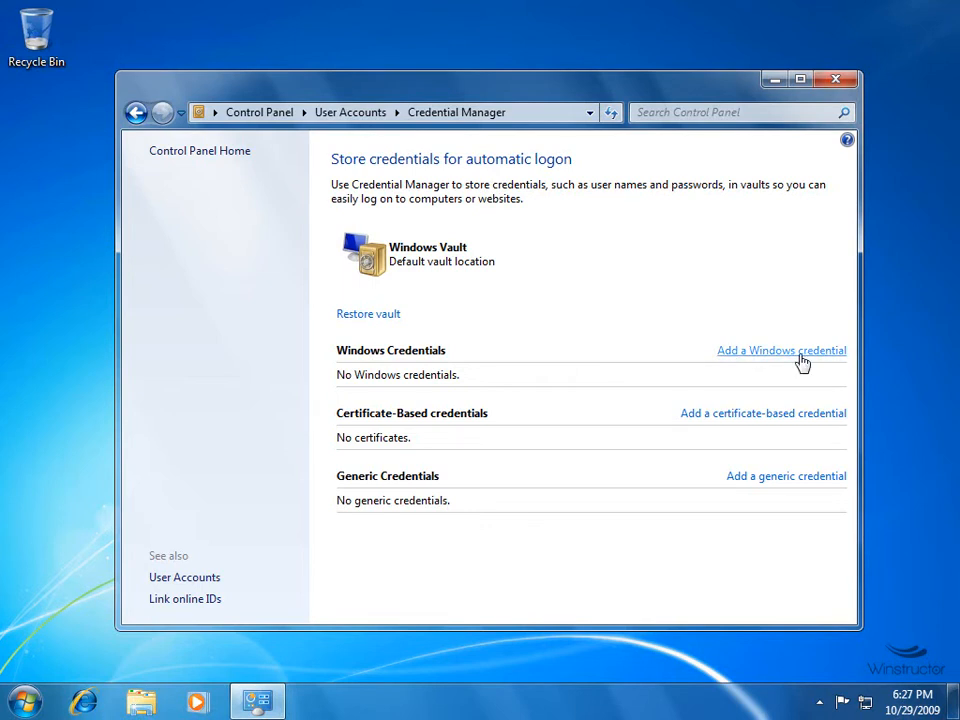
mouse_move(742, 420)
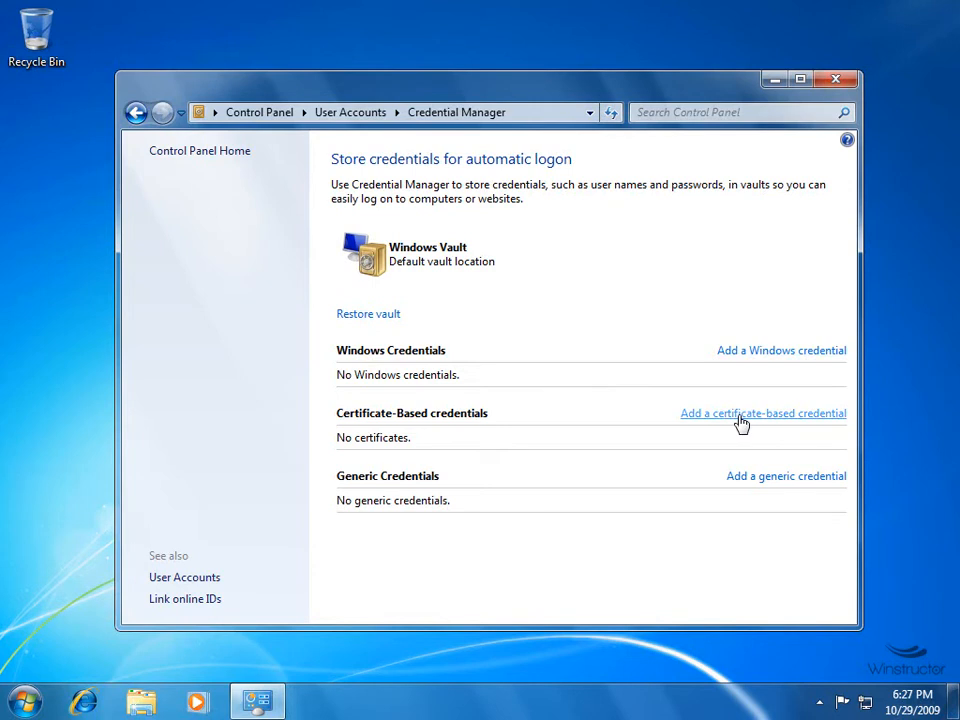
mouse_move(778, 485)
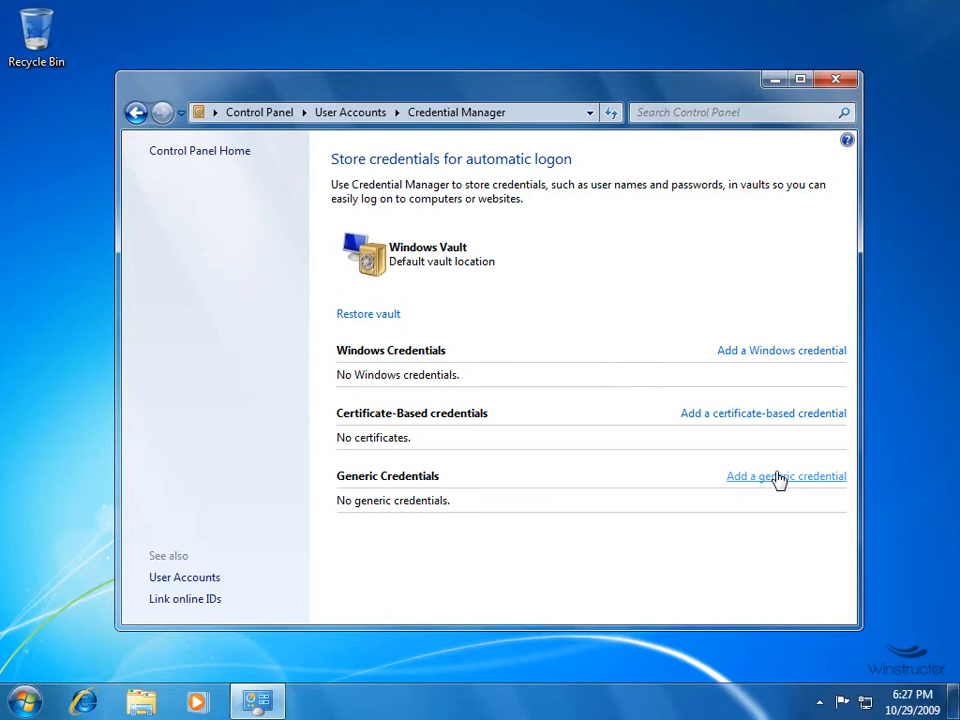
mouse_move(785, 460)
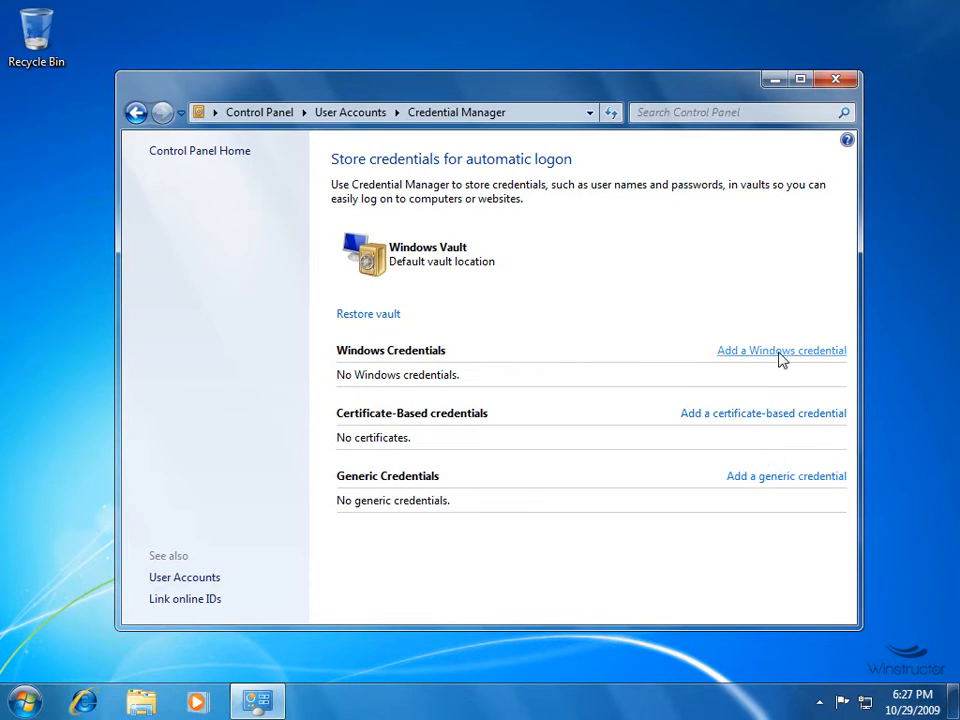
left_click(781, 350)
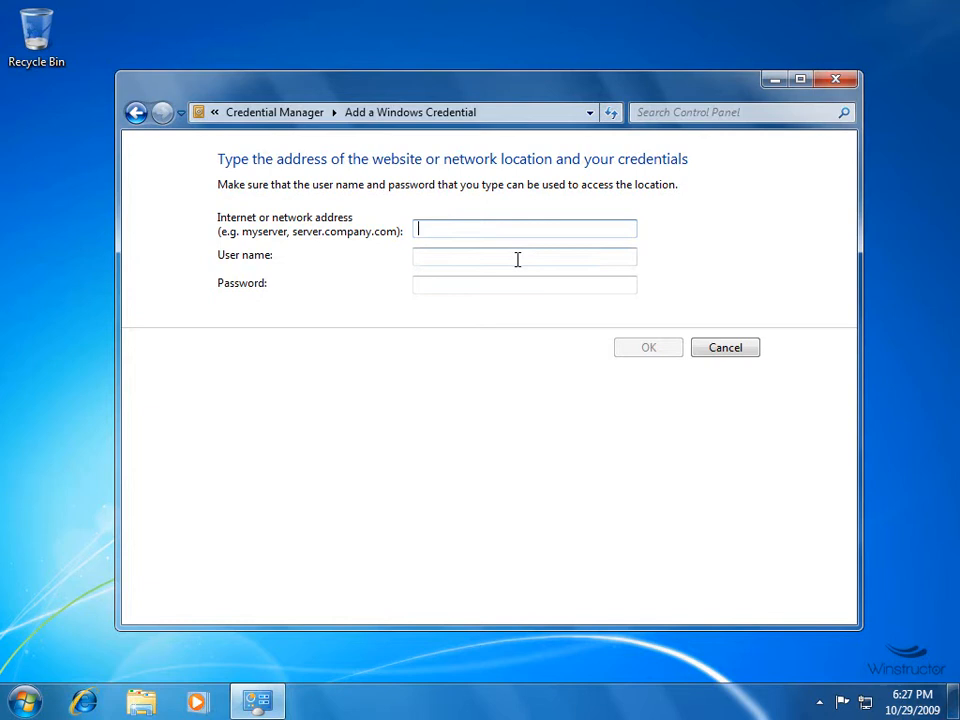
left_click(524, 257)
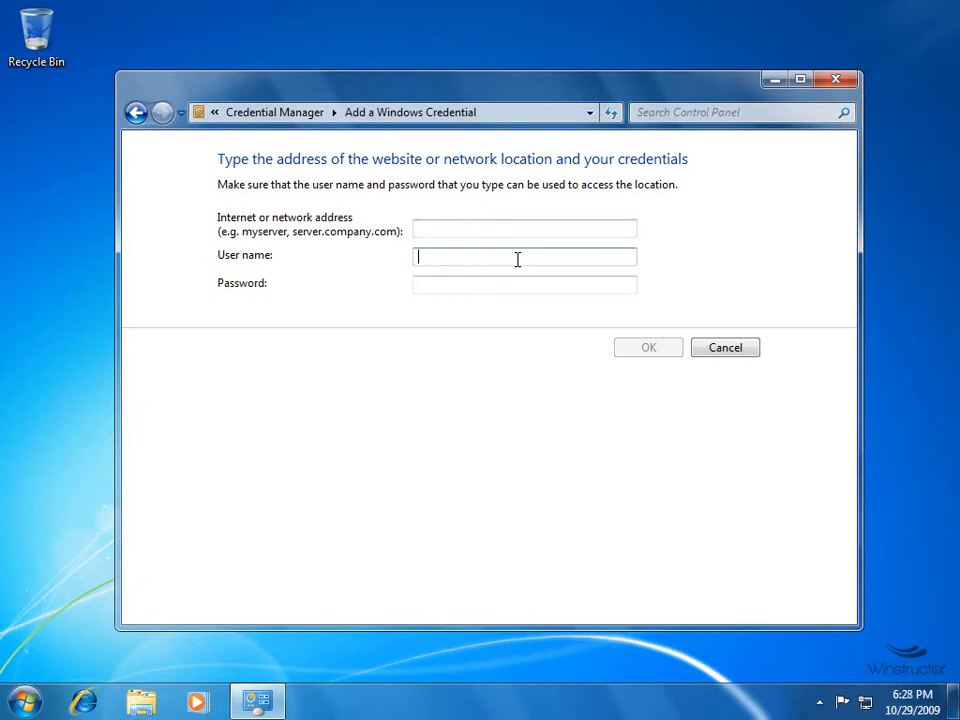
left_click(524, 284)
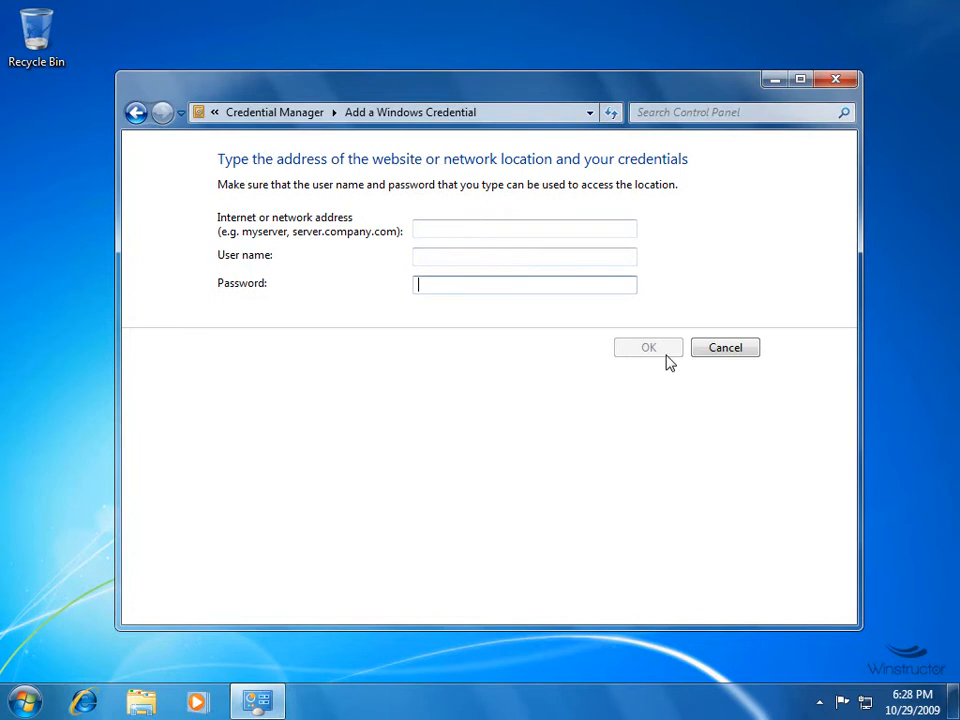
left_click(725, 347)
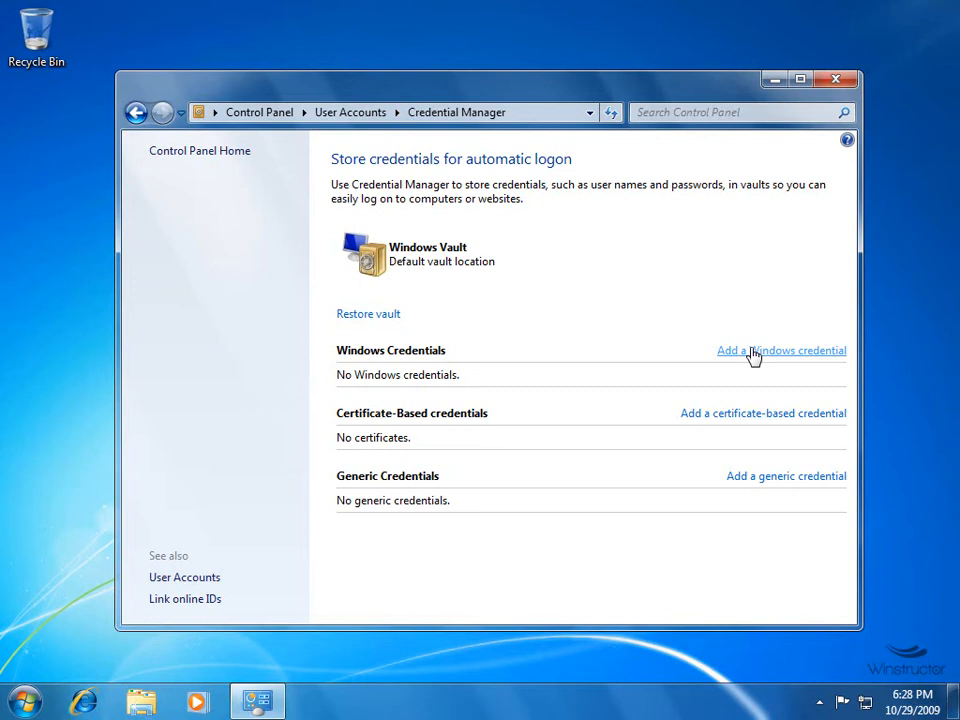
mouse_move(35, 585)
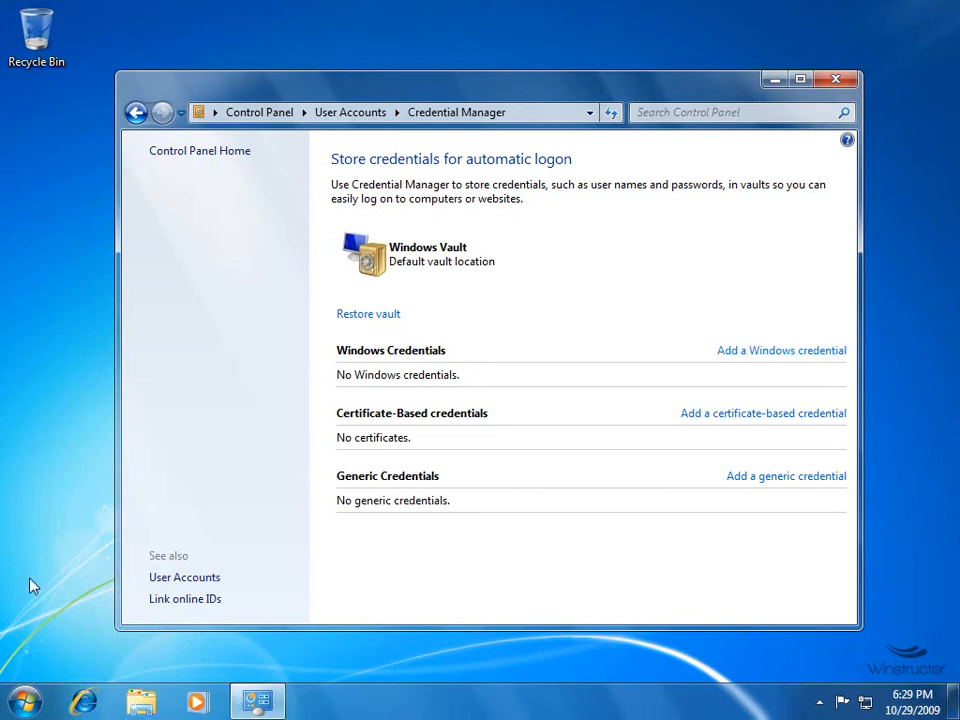
Launch Remote Desktop Connection and connect to computer 10.32.0.2.
left_click(24, 700)
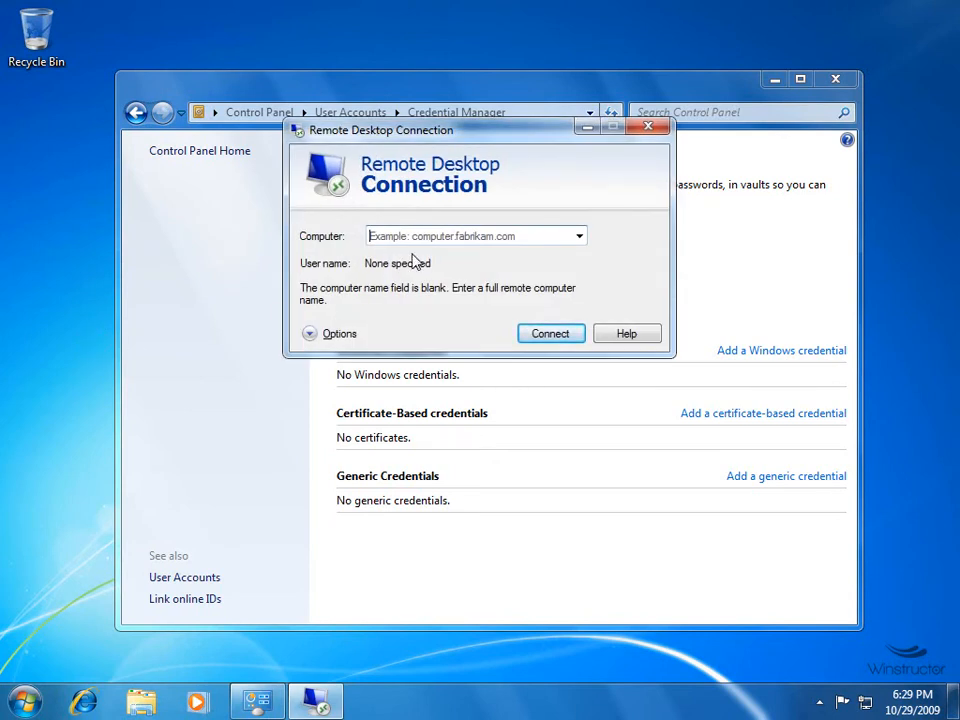
type("10.32.0.2")
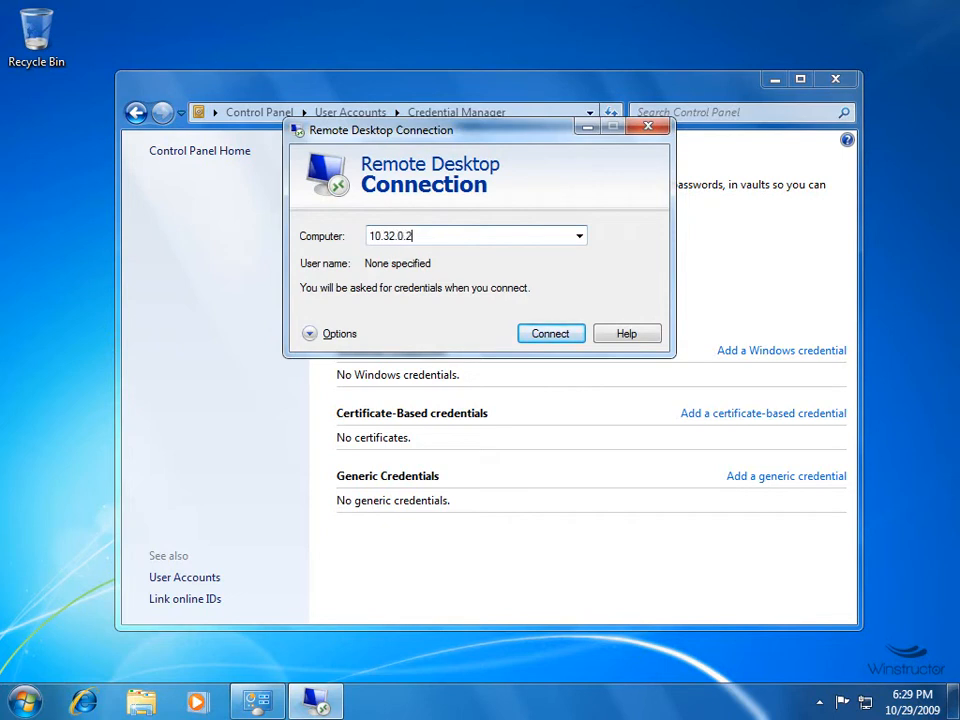
left_click(549, 333)
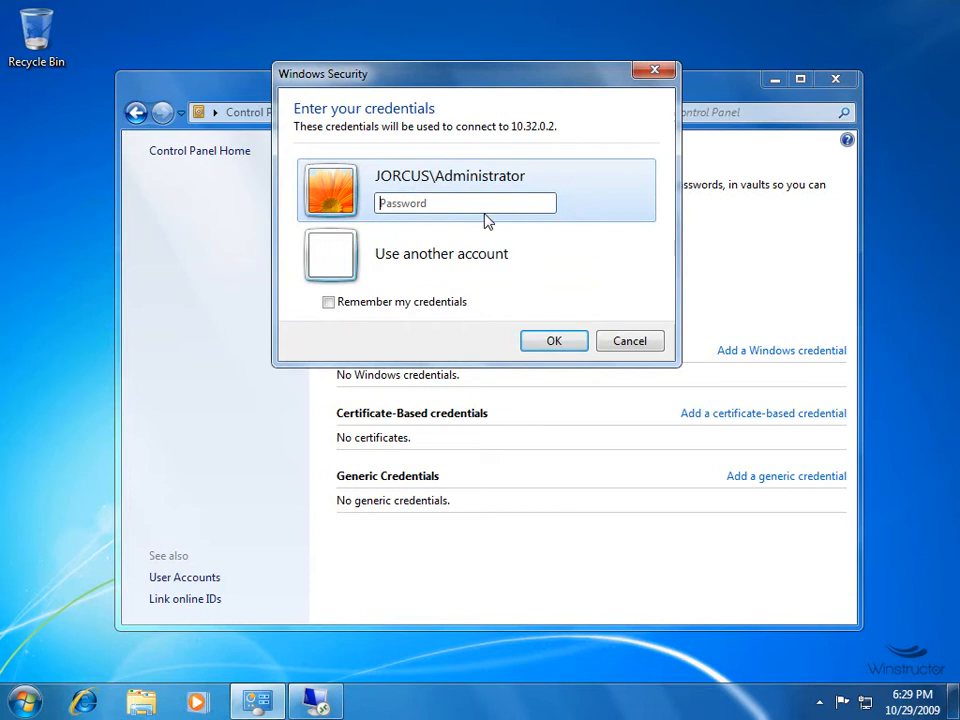
Enter the JORCUS\Administrator password with 'Remember my credentials' ticked and confirm.
type("••")
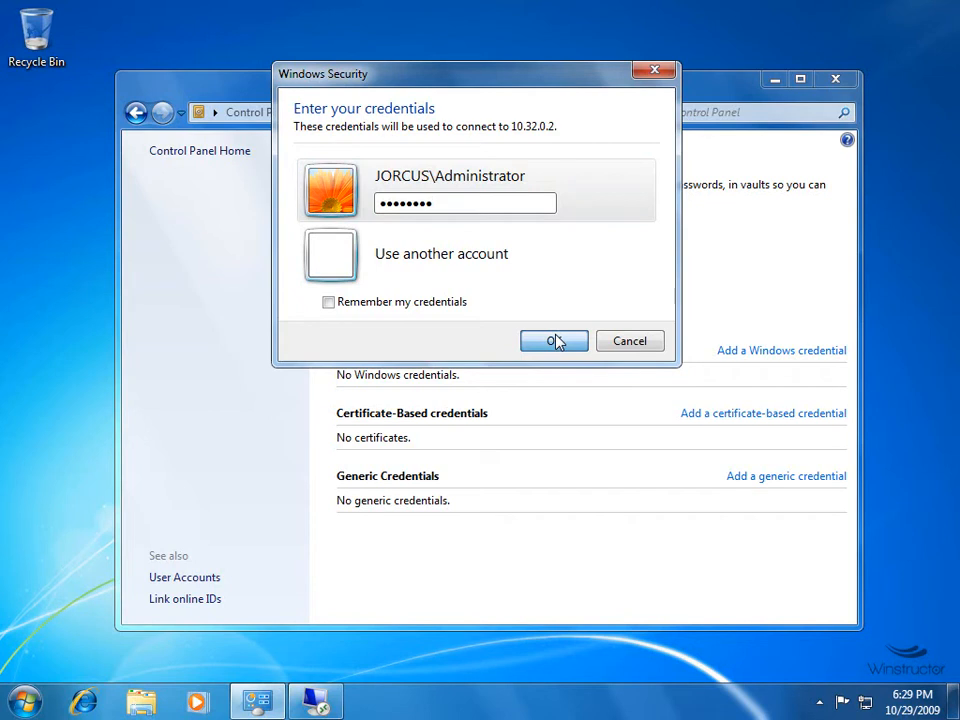
mouse_move(336, 318)
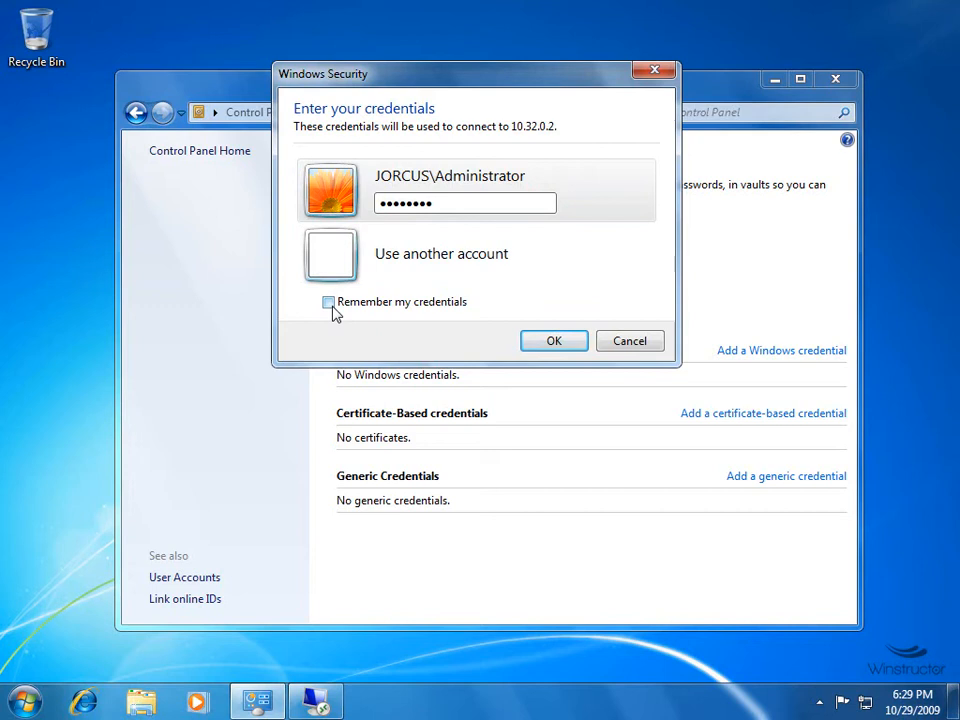
left_click(328, 302)
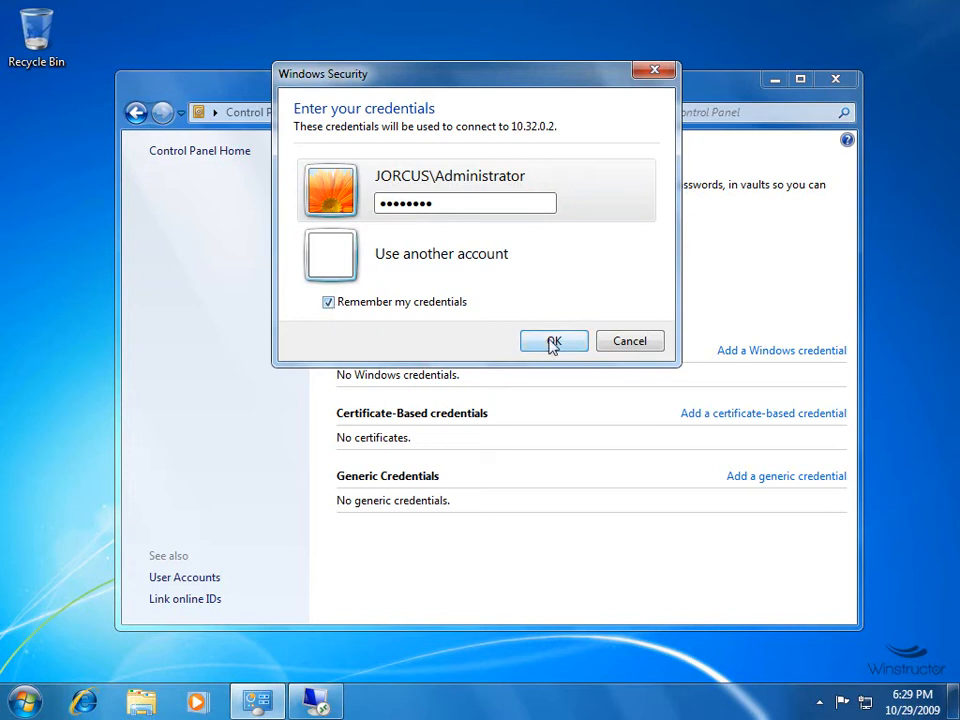
left_click(554, 341)
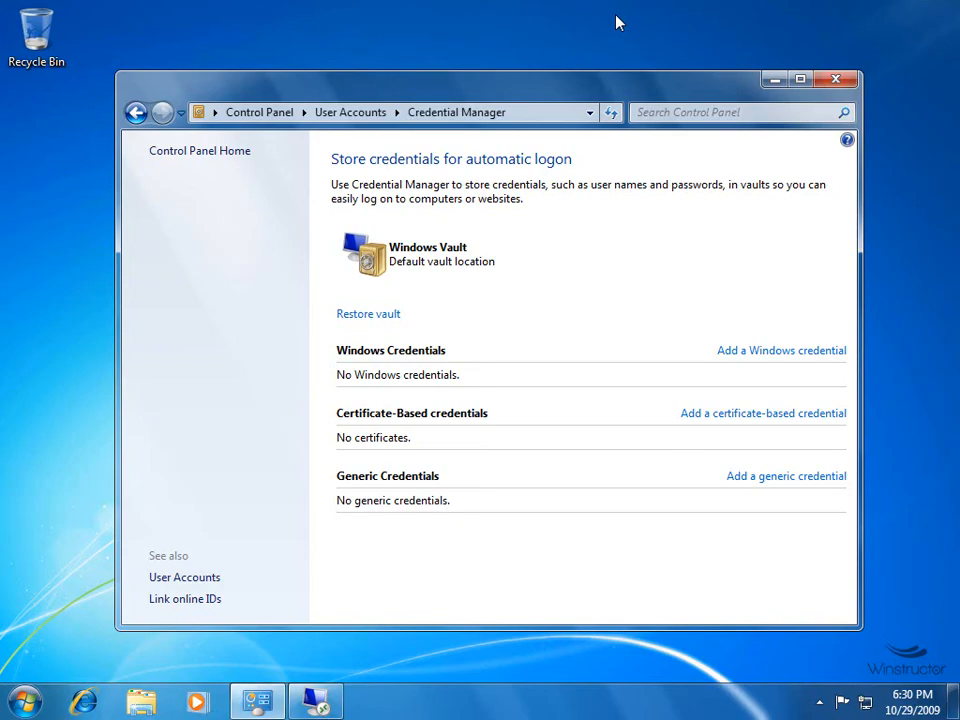
mouse_move(678, 303)
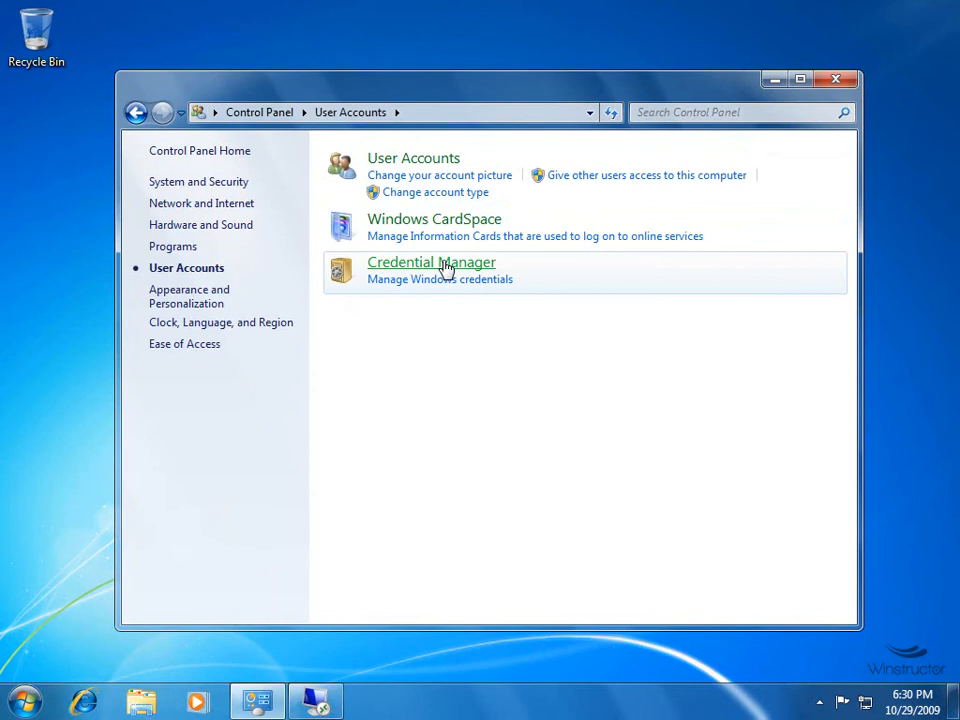
Reopen Credential Manager to see the saved TERMSRV/10.32.0.2 Windows credential.
left_click(431, 262)
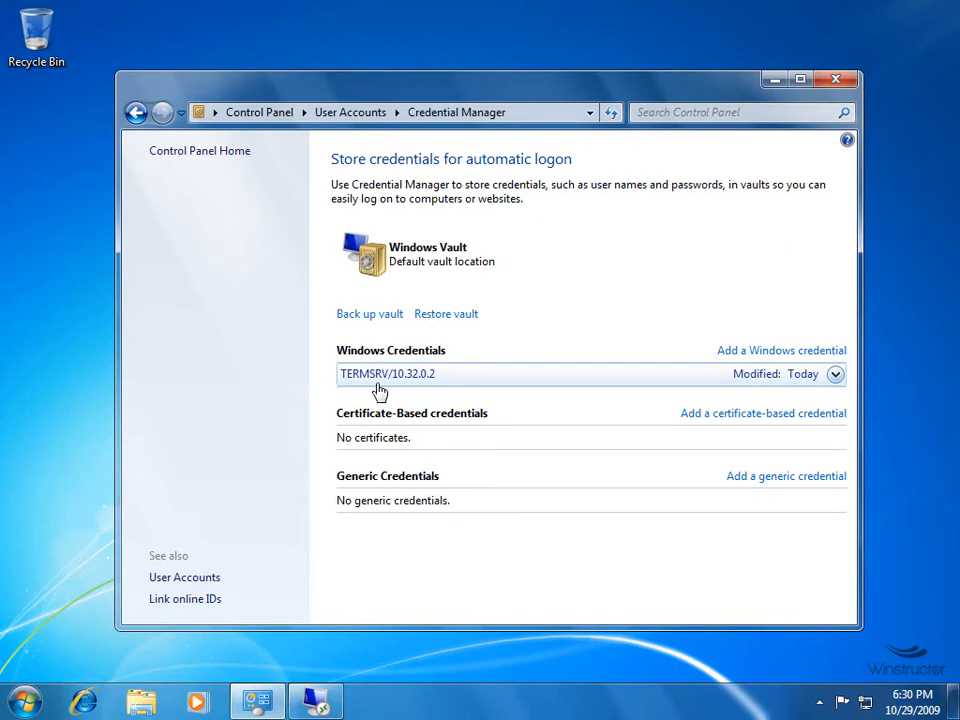
mouse_move(410, 390)
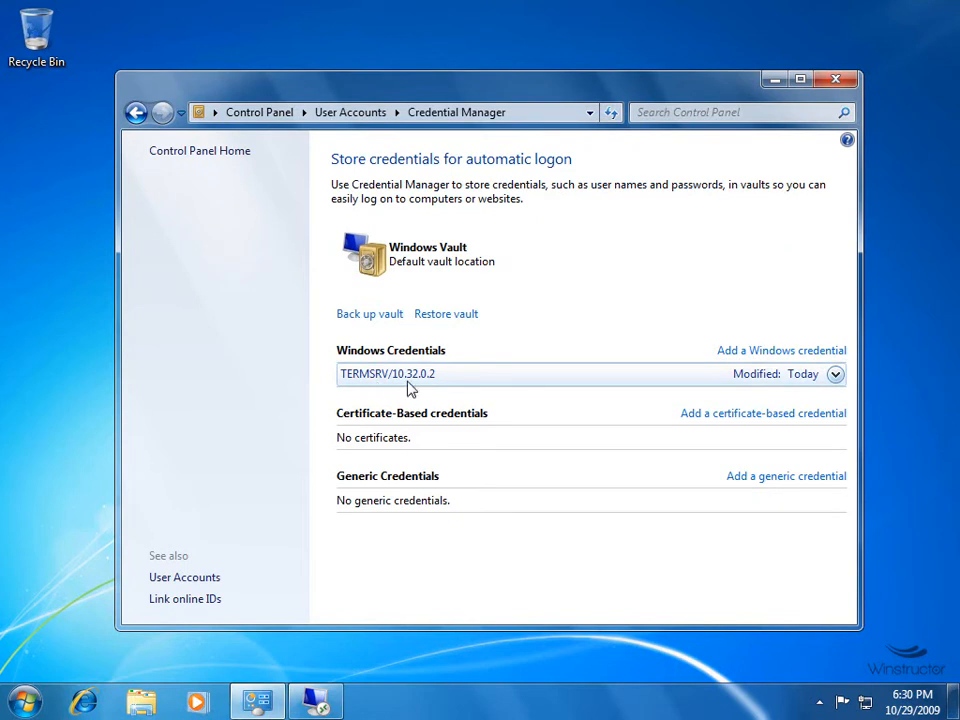
mouse_move(438, 388)
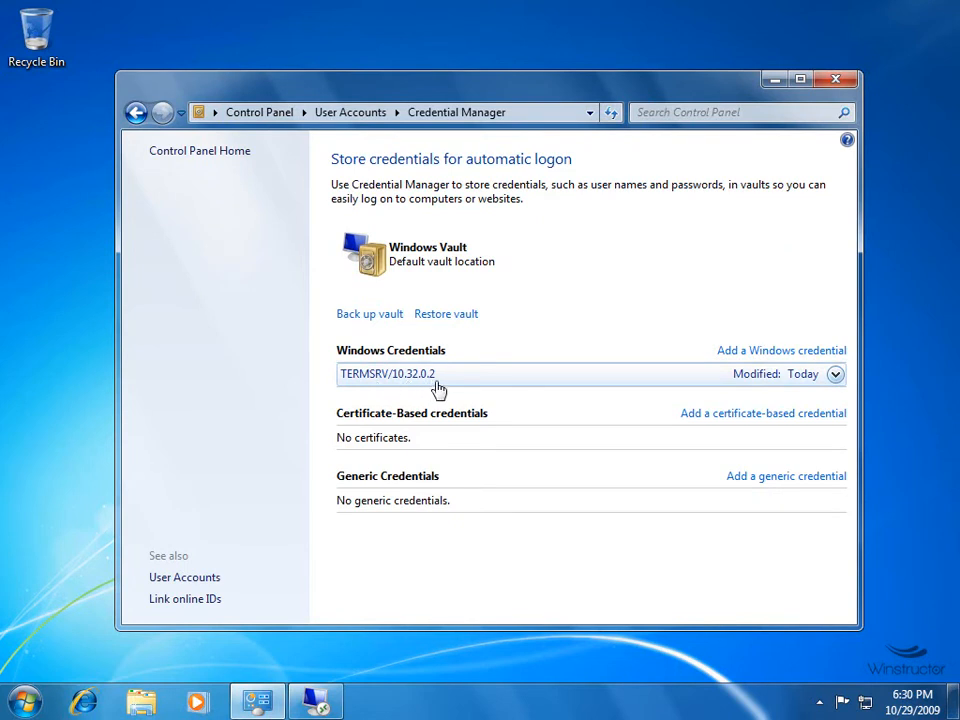
mouse_move(790, 390)
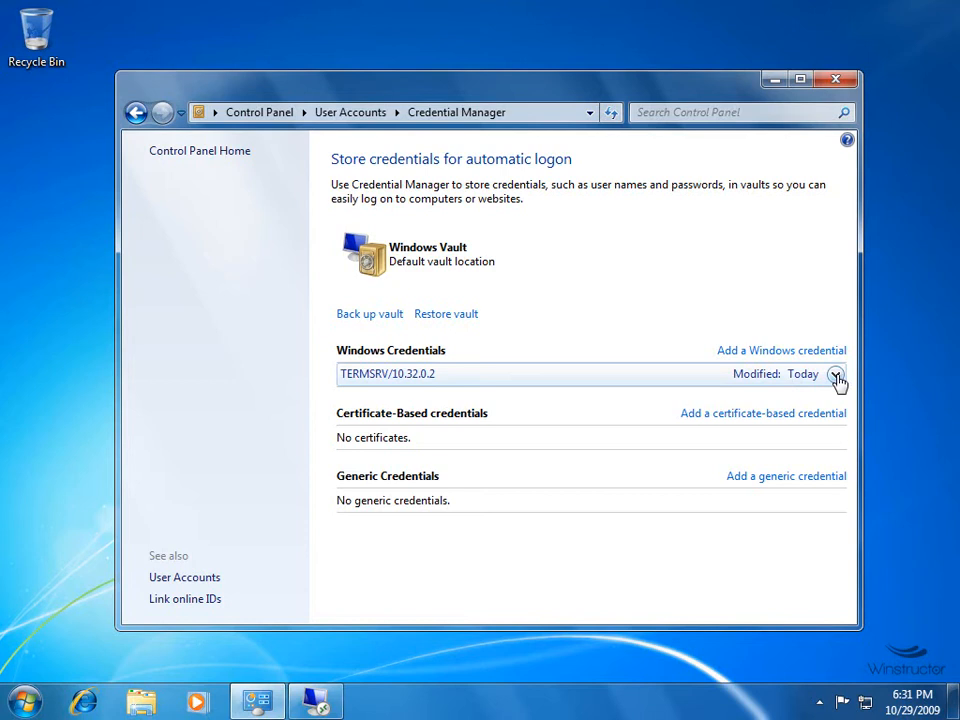
Expand the TERMSRV/10.32.0.2 credential's details, then start the vault backup wizard.
left_click(836, 373)
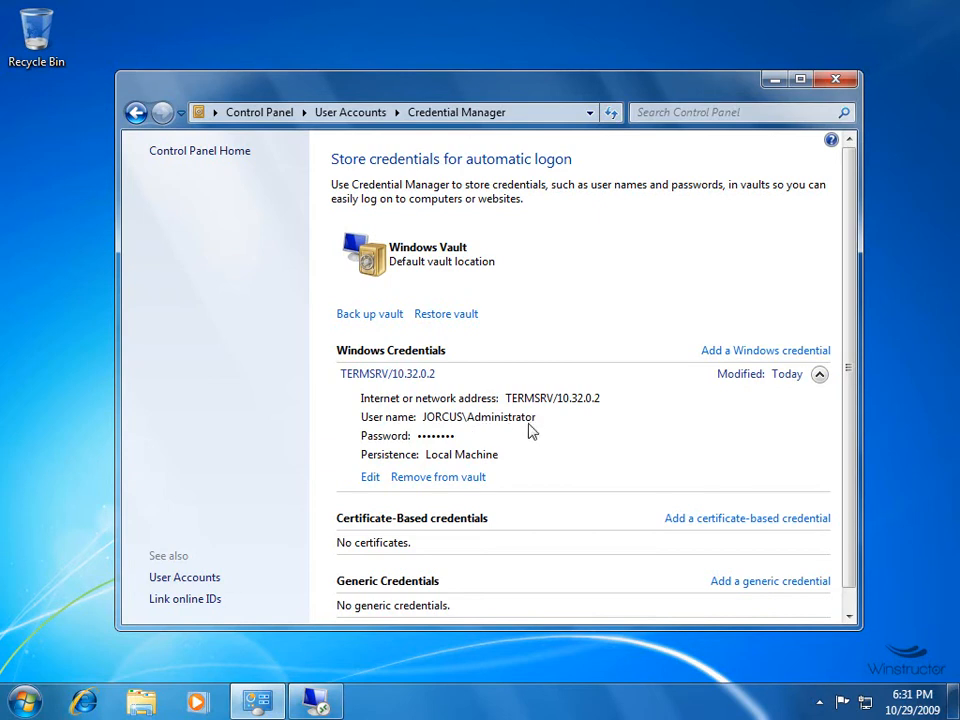
mouse_move(478, 448)
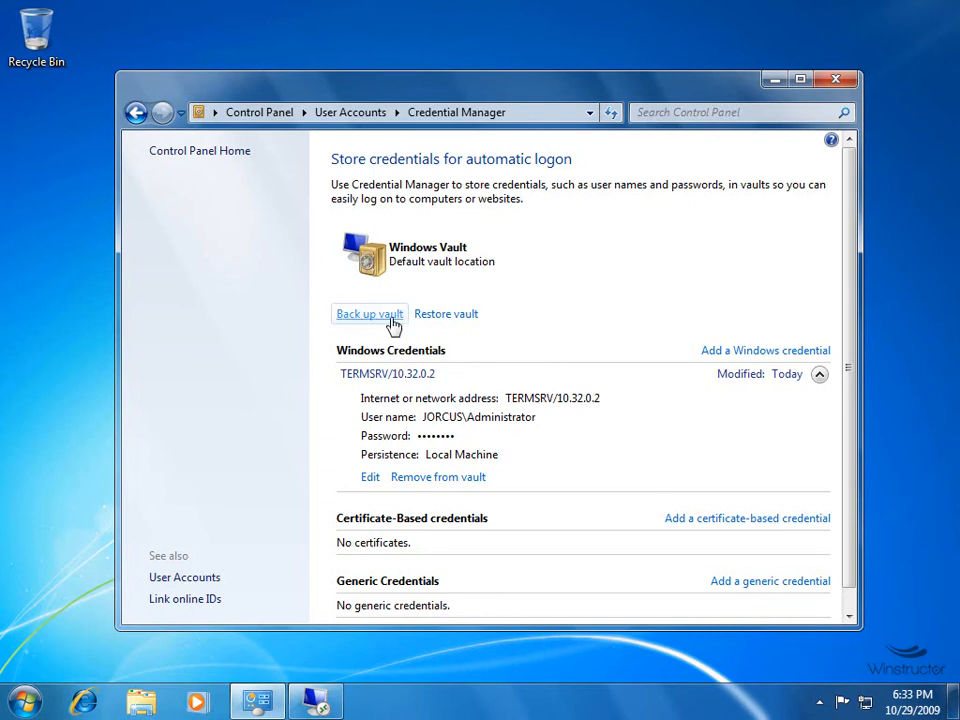
left_click(369, 314)
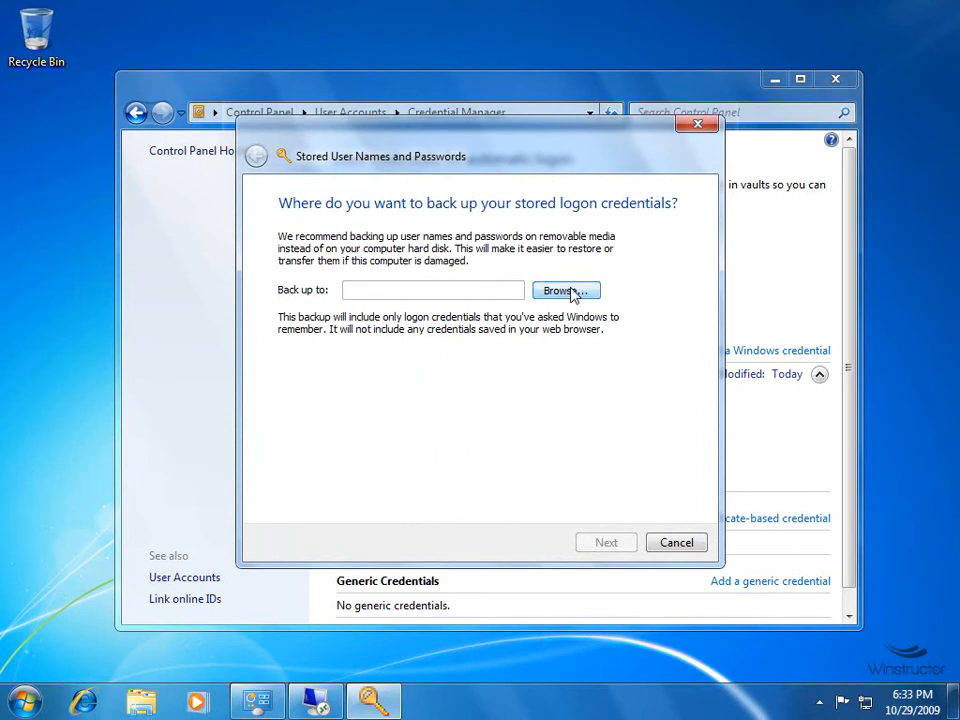
Set the vault backup file to 'backup' in Documents and continue the wizard.
left_click(566, 290)
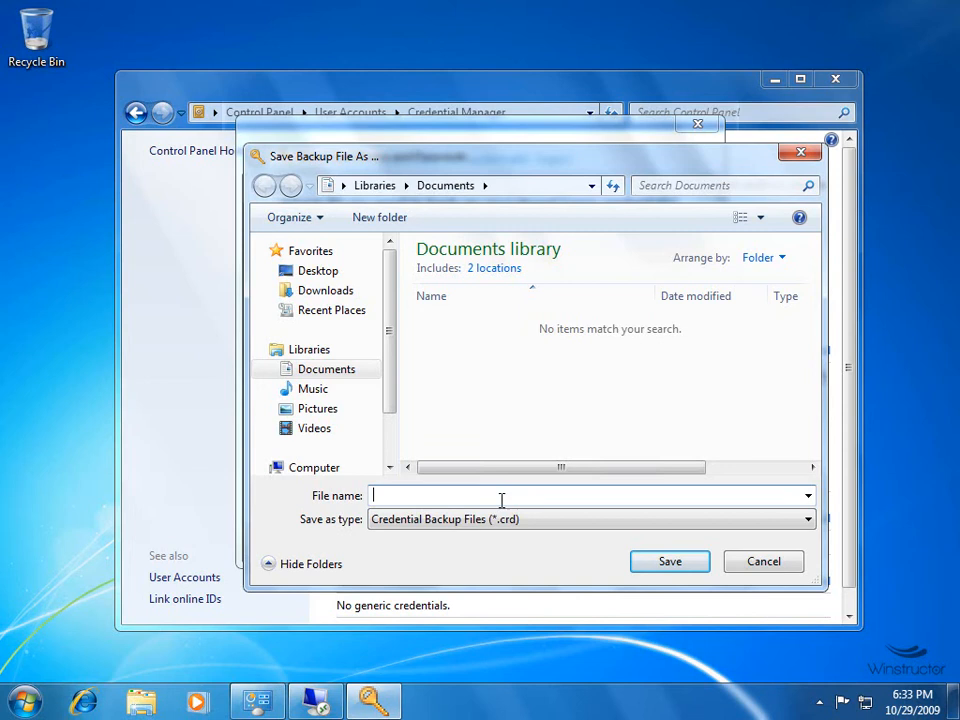
type("backup")
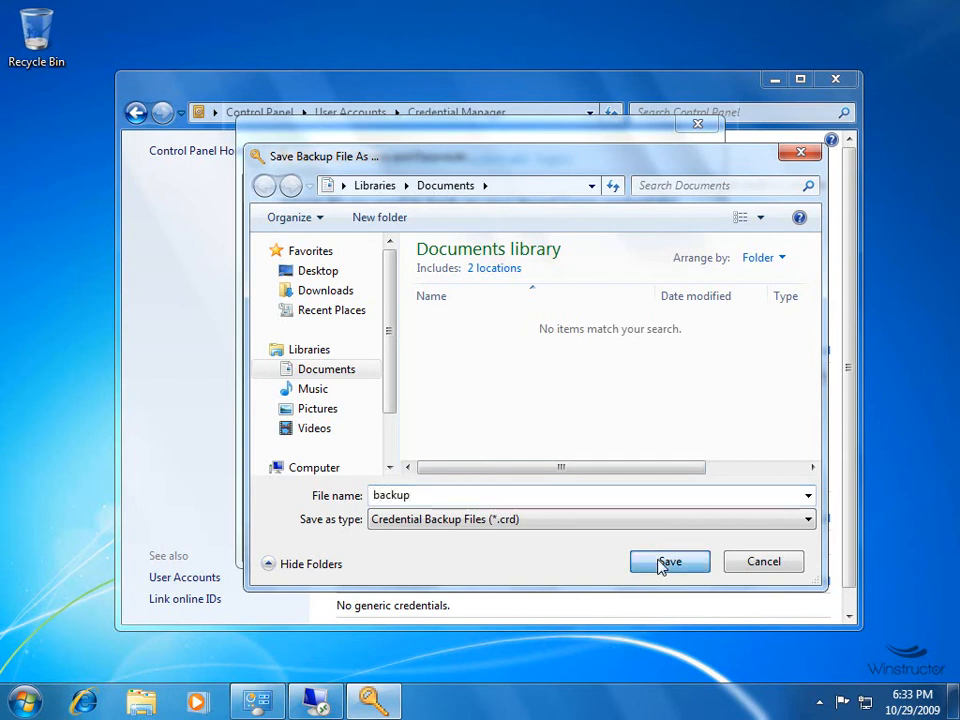
left_click(669, 561)
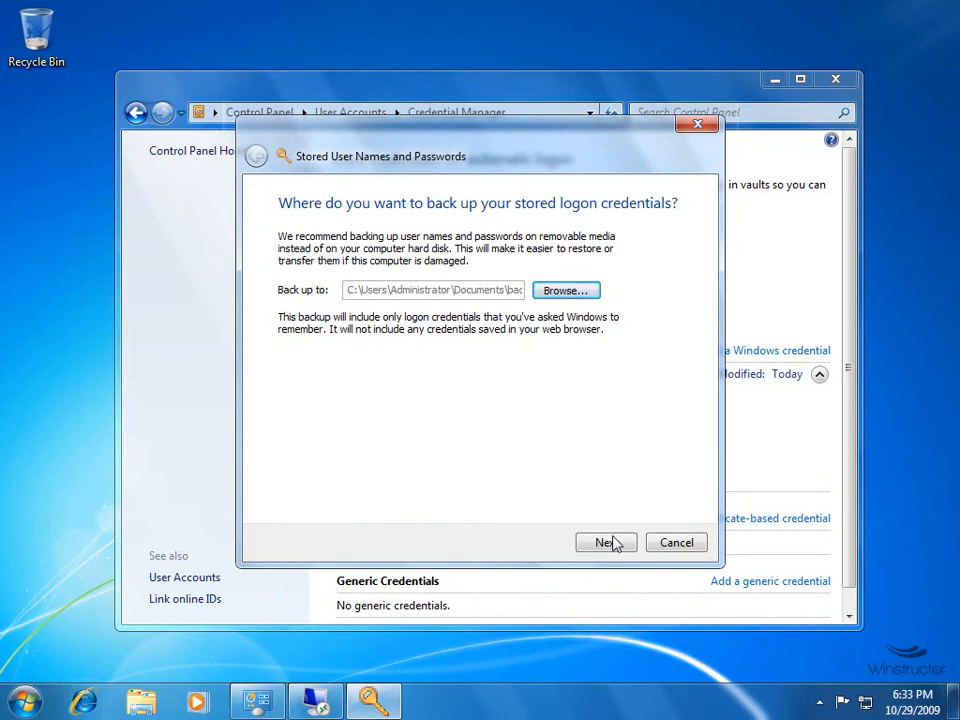
left_click(605, 542)
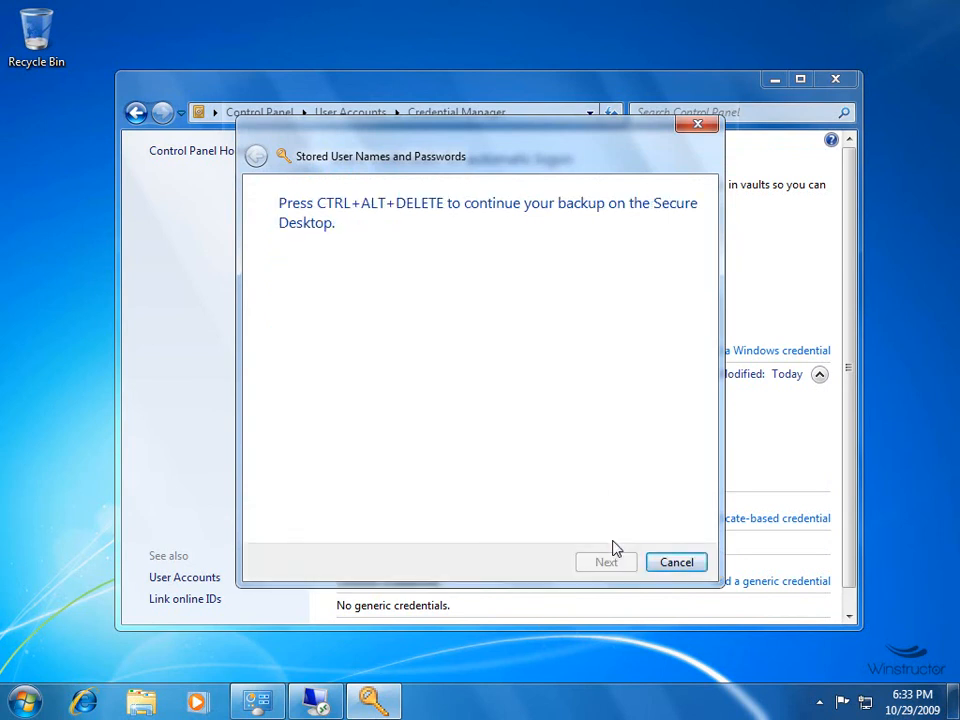
mouse_move(430, 294)
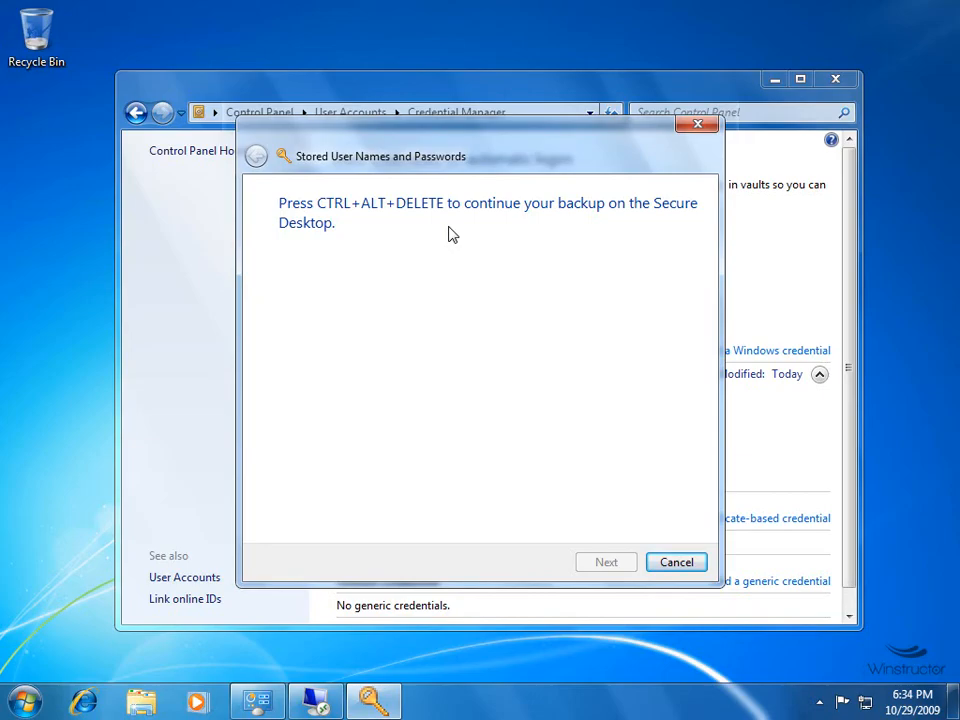
On the Secure Desktop, set and confirm a backup password, then finish creating backup.crd.
key("ctrl+alt+delete")
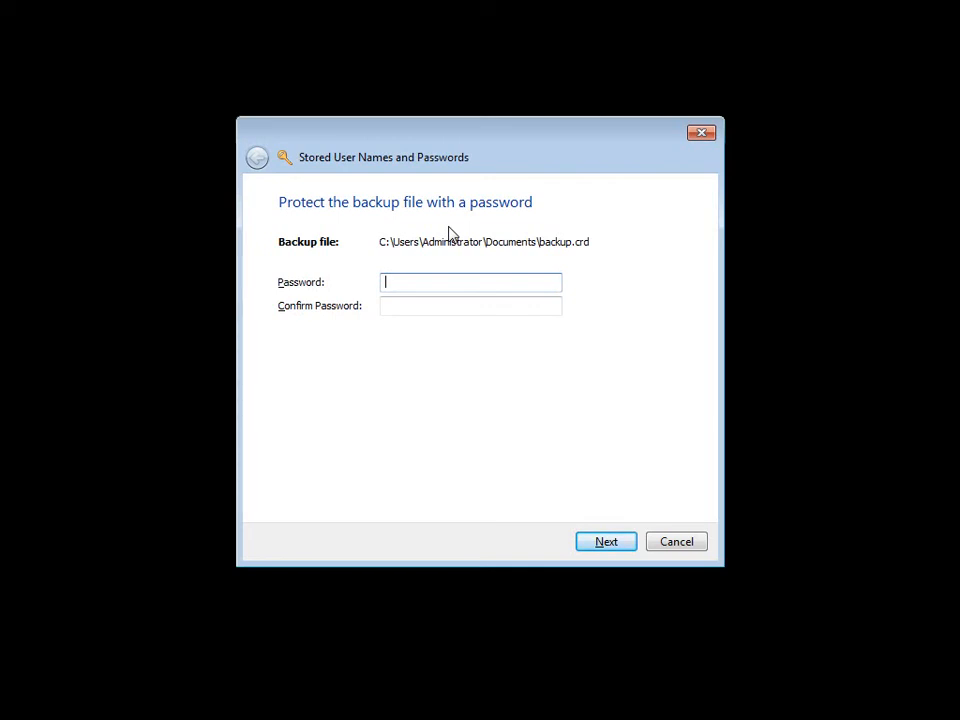
type("•")
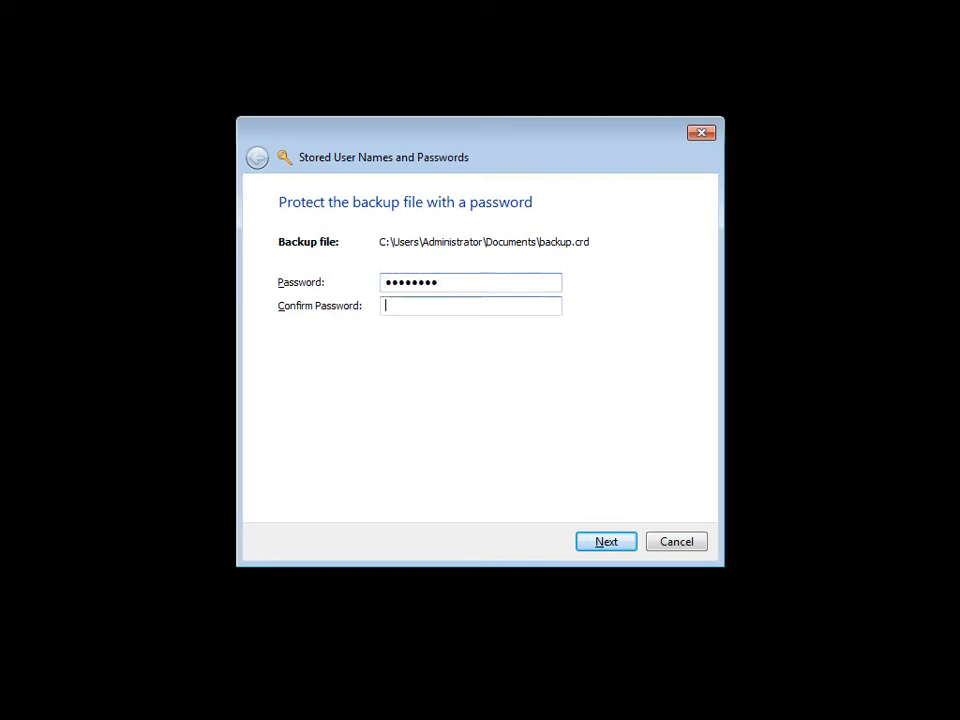
type("••••••")
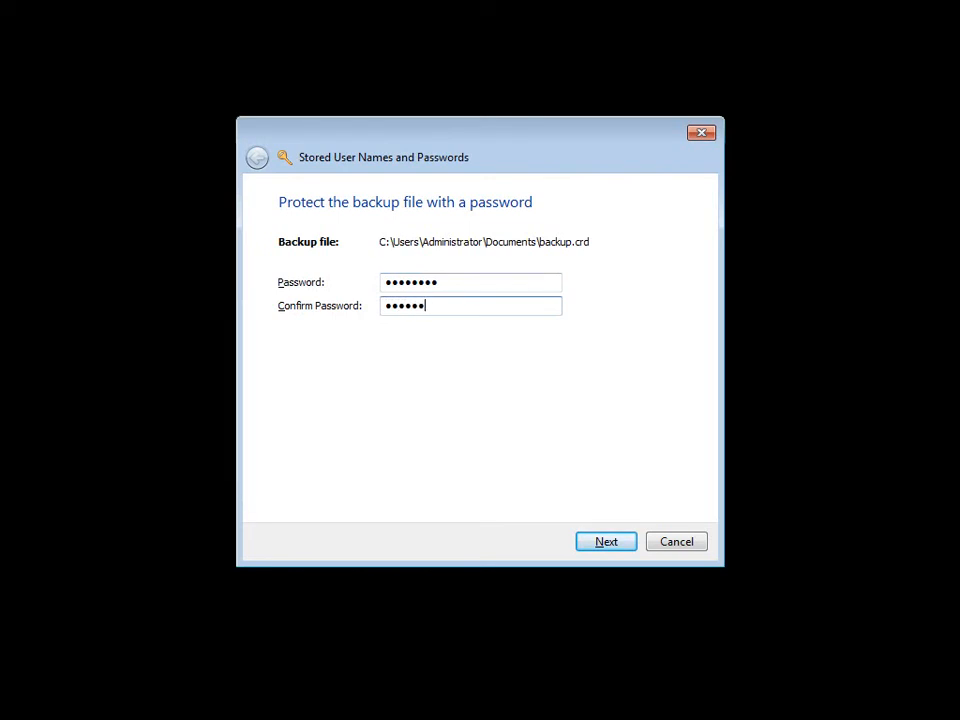
type("•")
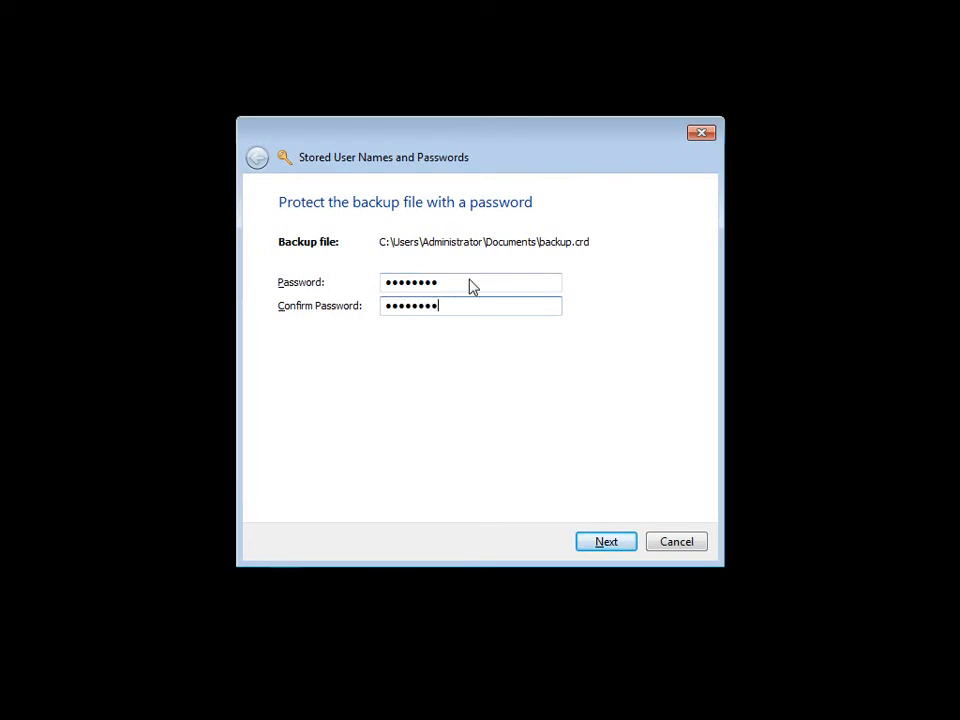
left_click(606, 541)
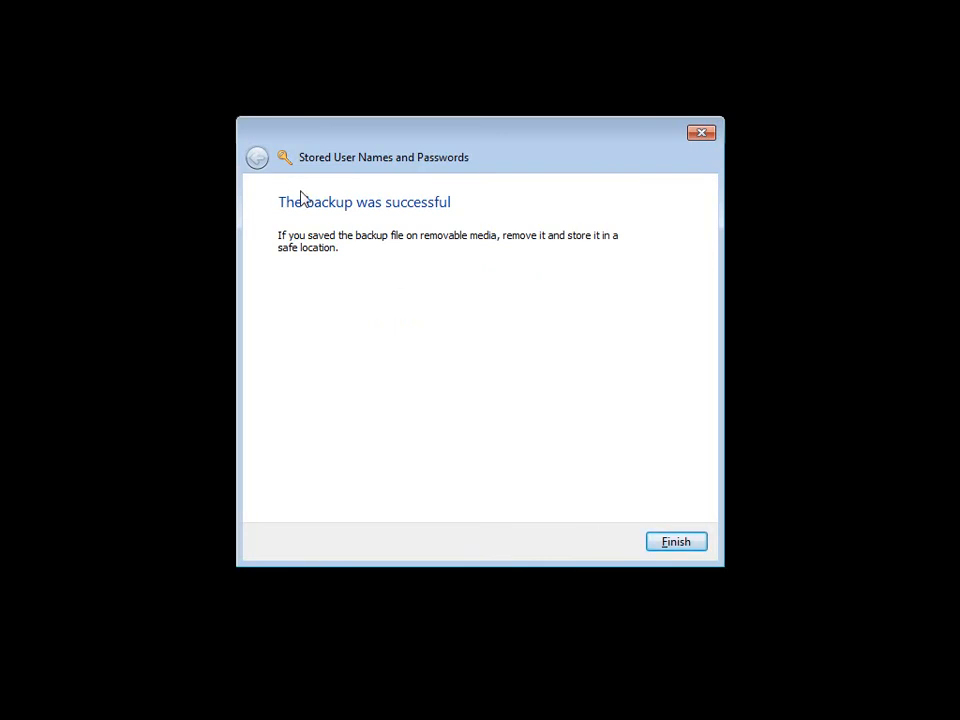
left_click(675, 541)
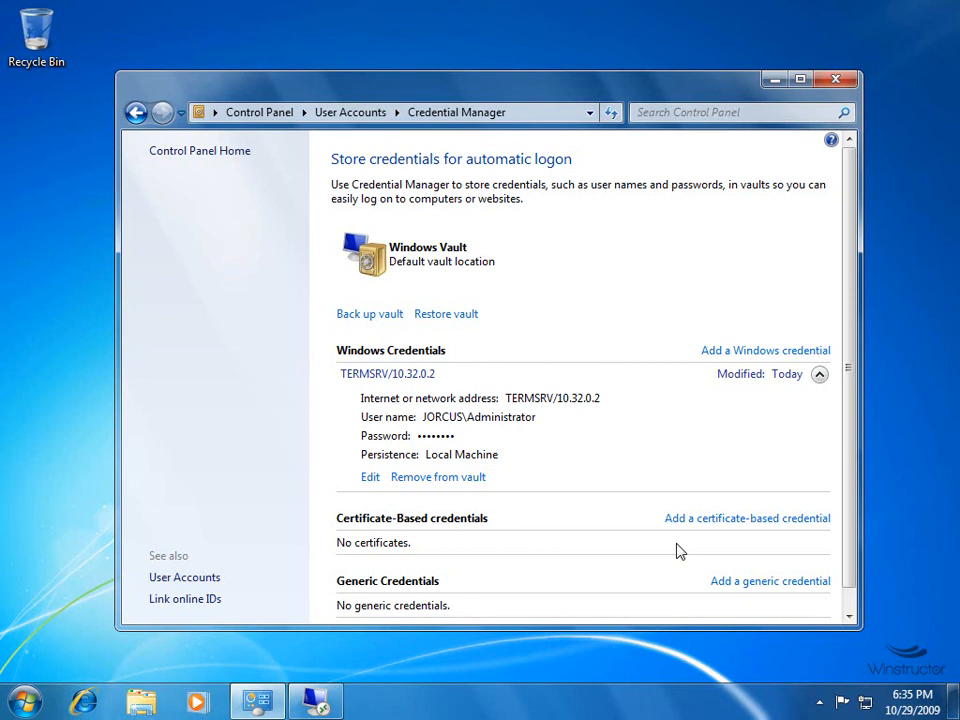
mouse_move(562, 450)
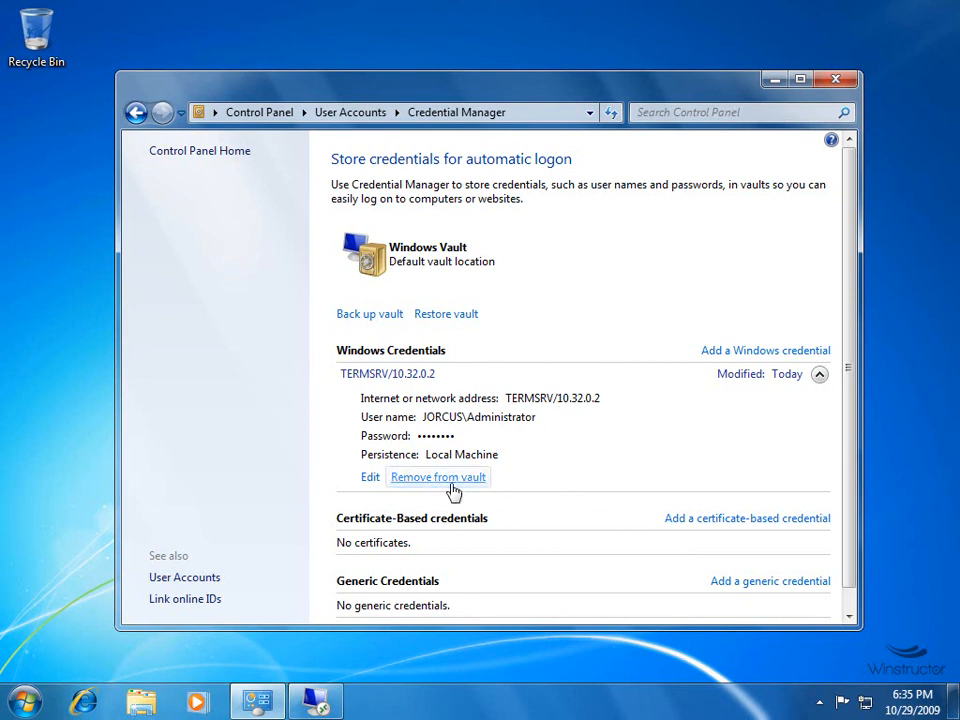
Remove the TERMSRV/10.32.0.2 credential from the vault and confirm the deletion.
left_click(437, 476)
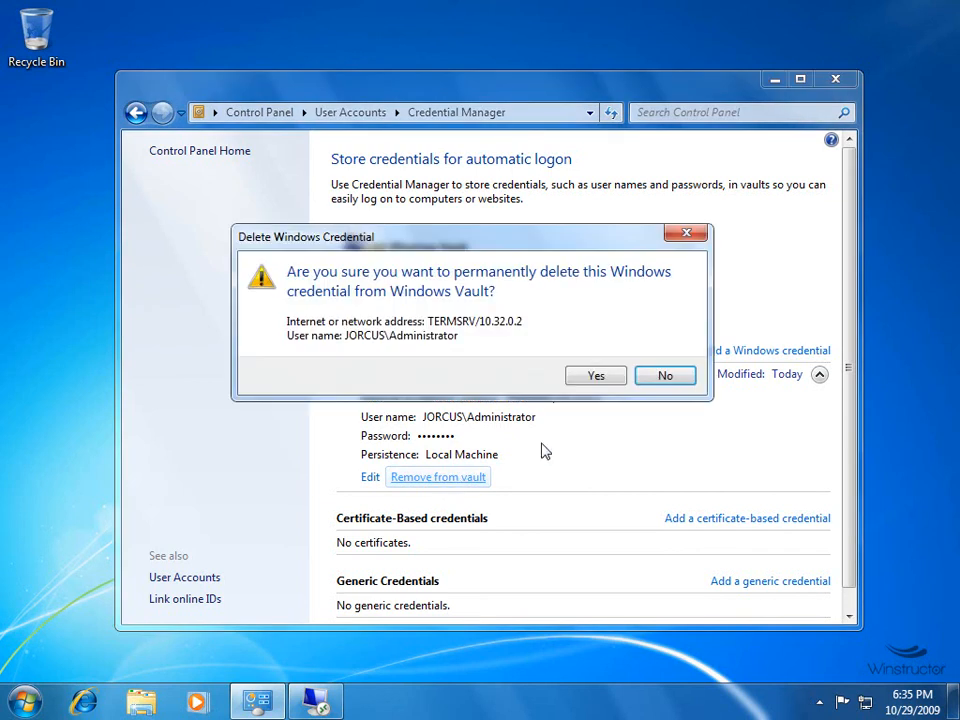
left_click(595, 375)
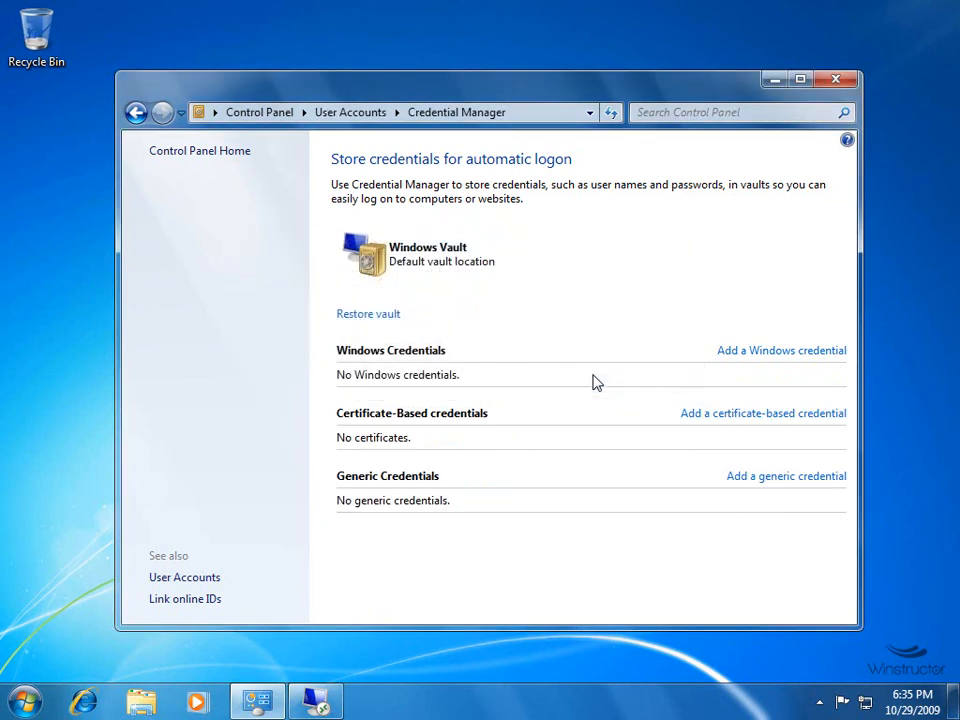
mouse_move(420, 330)
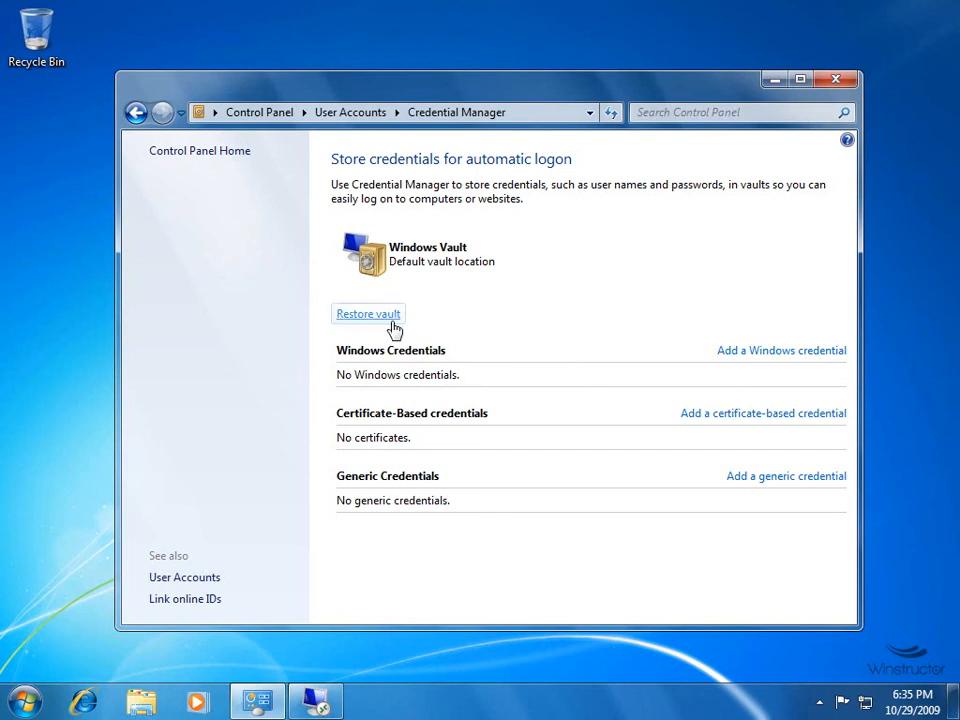
Start a vault restore using backup.crd from the Documents folder.
left_click(368, 313)
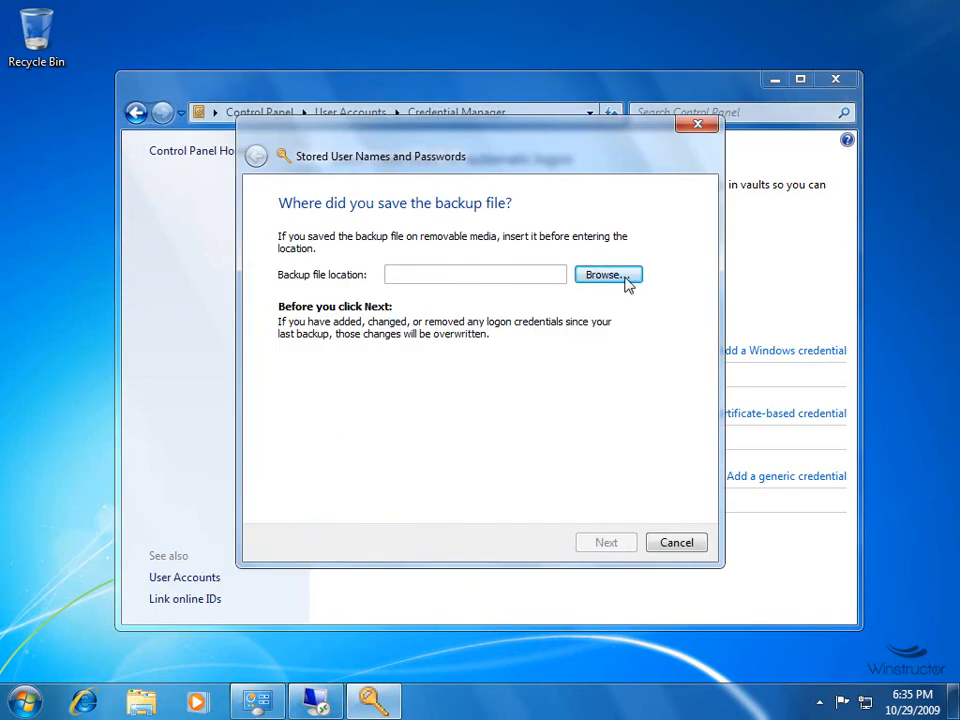
left_click(607, 274)
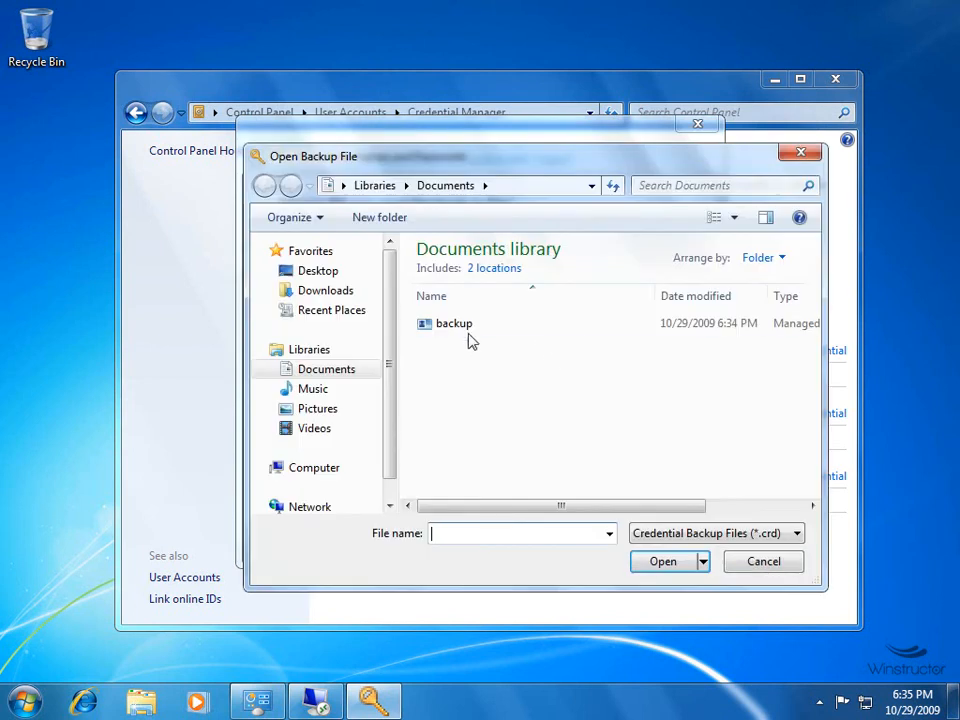
left_click(453, 323)
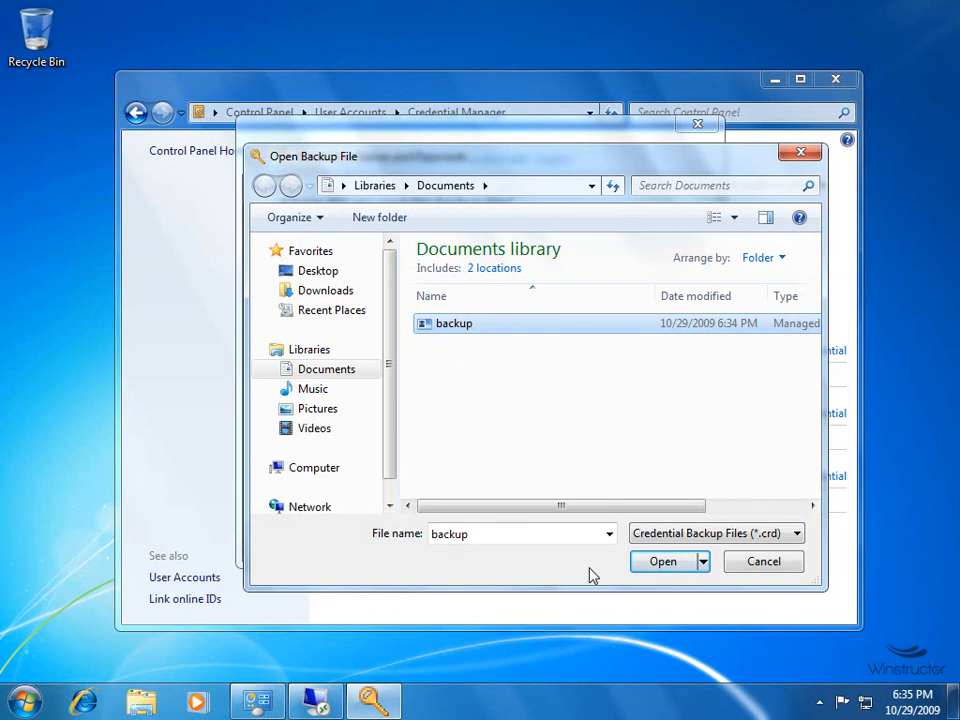
left_click(662, 561)
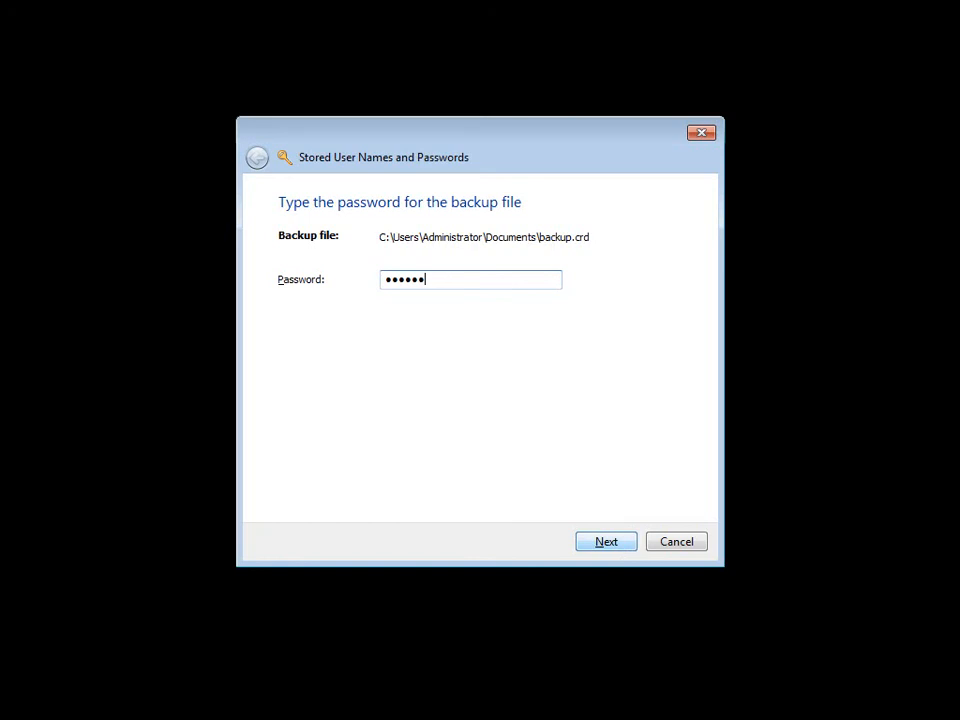
Enter the backup.crd password, restore the logon credentials, and finish the restore wizard.
type("••")
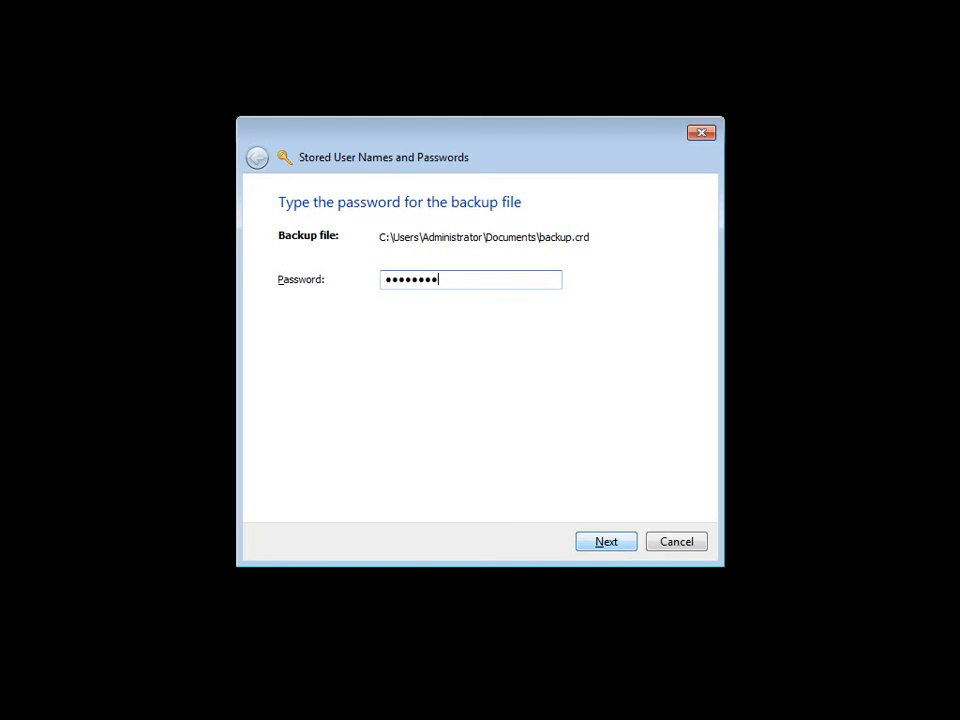
left_click(605, 541)
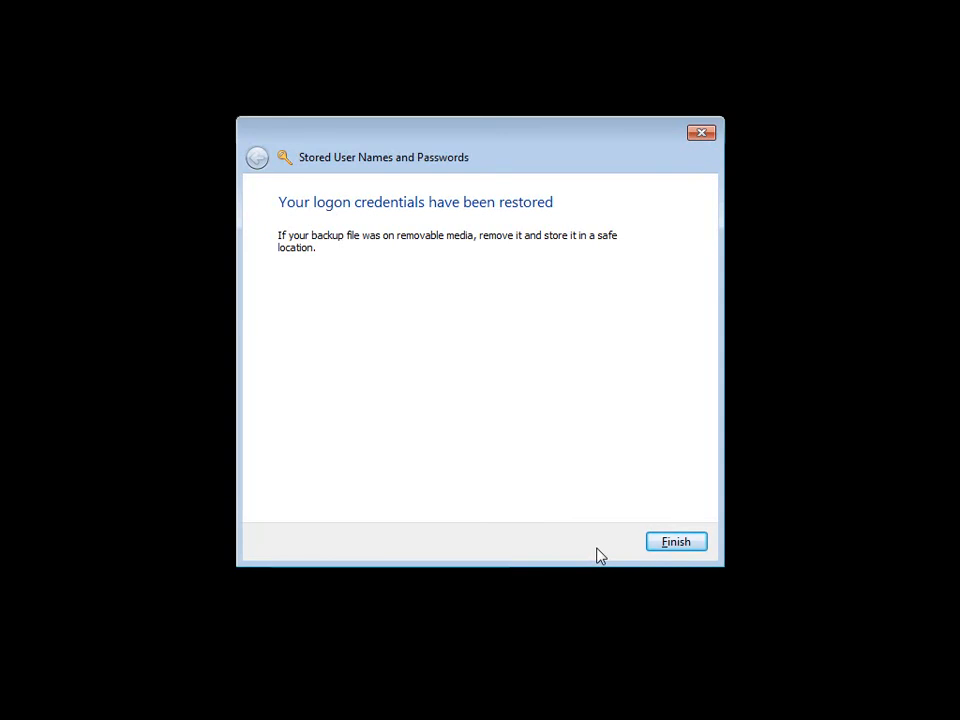
left_click(675, 541)
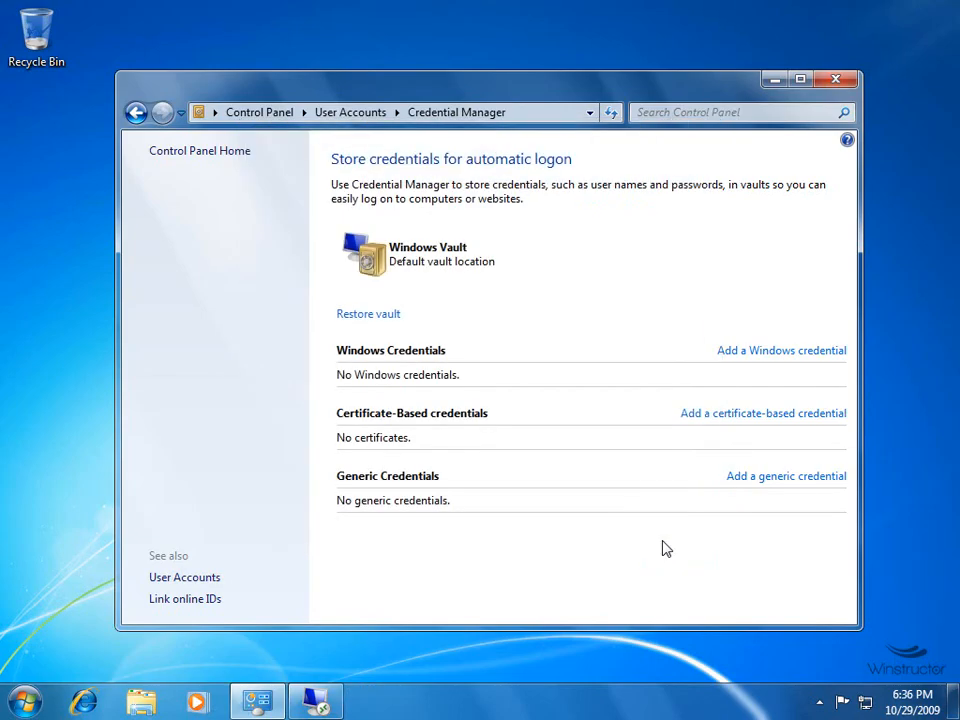
mouse_move(660, 543)
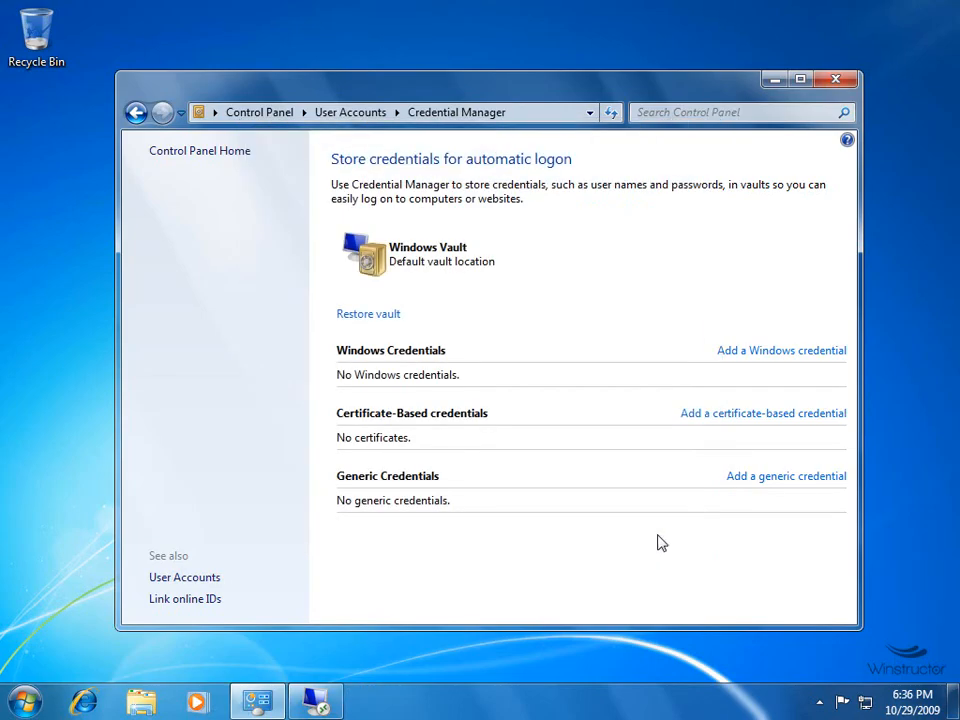
Reload Credential Manager via User Accounts to show TERMSRV/10.32.0.2 again.
left_click(136, 112)
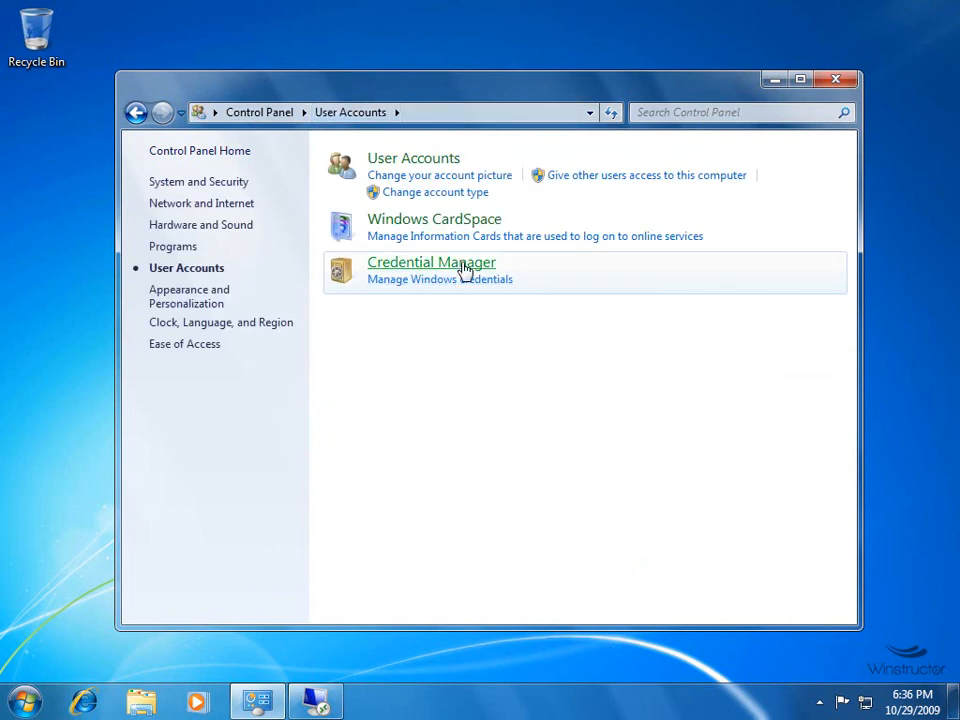
left_click(431, 261)
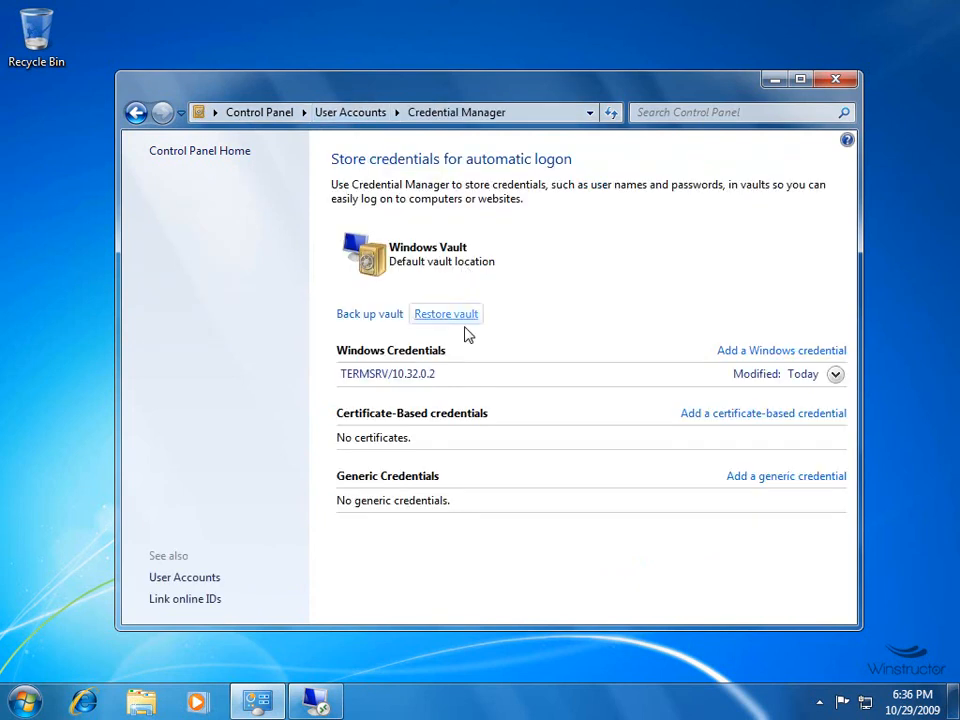